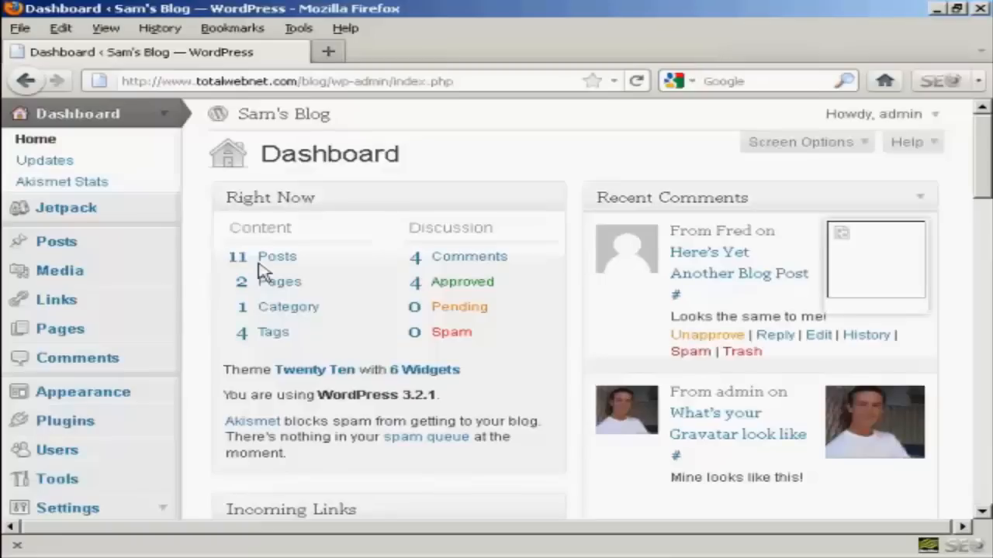
mouse_move(57, 300)
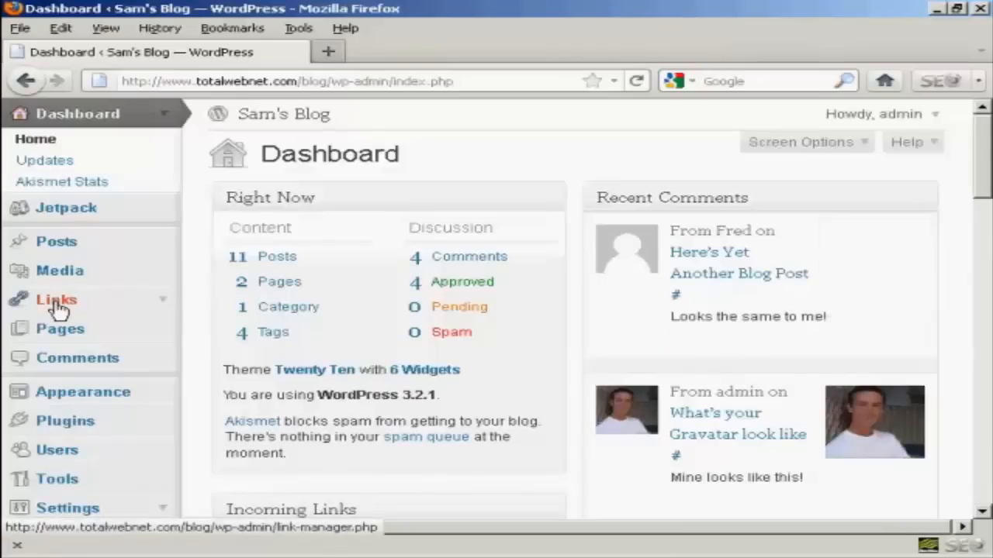
Step: Open the Links manager and scroll through the seven default Blogroll links
click(56, 300)
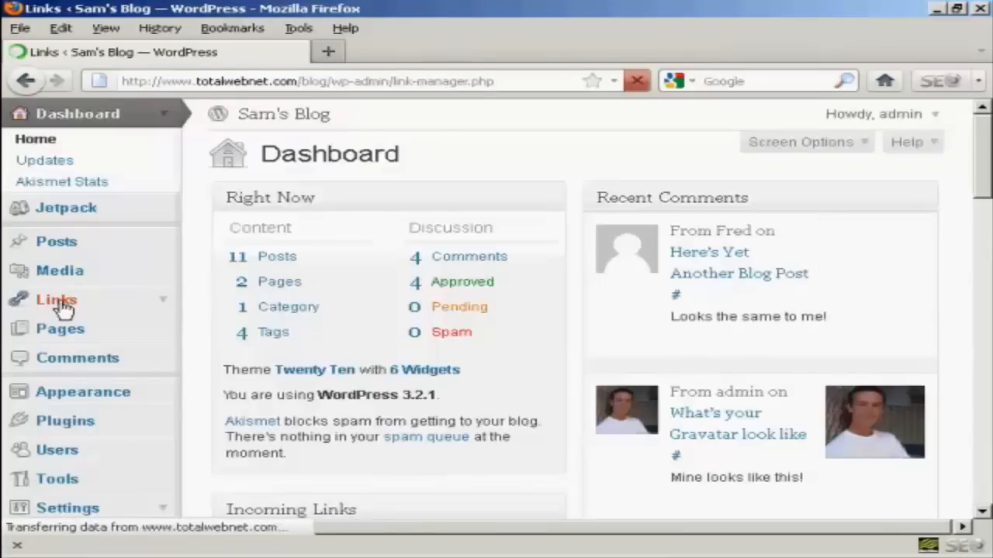
click(55, 300)
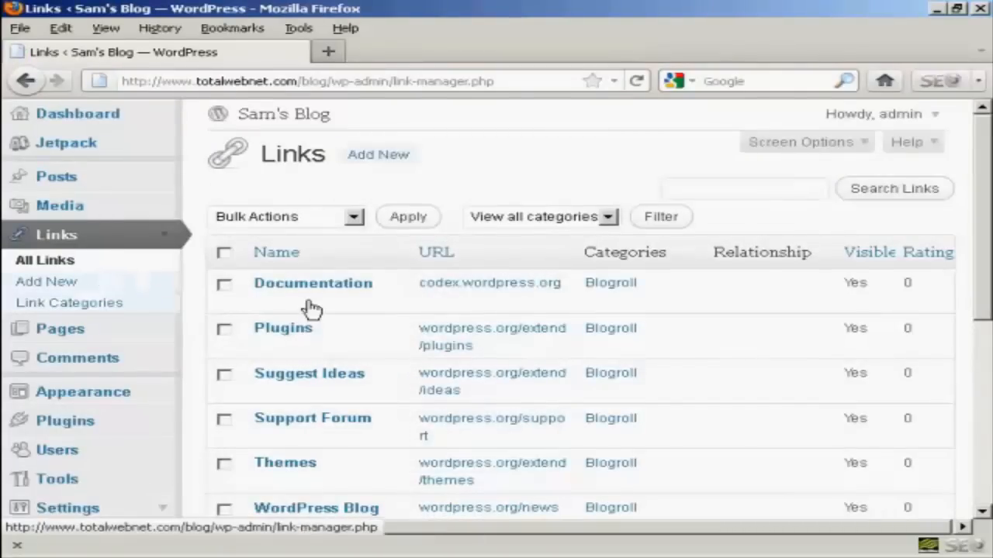
mouse_move(314, 291)
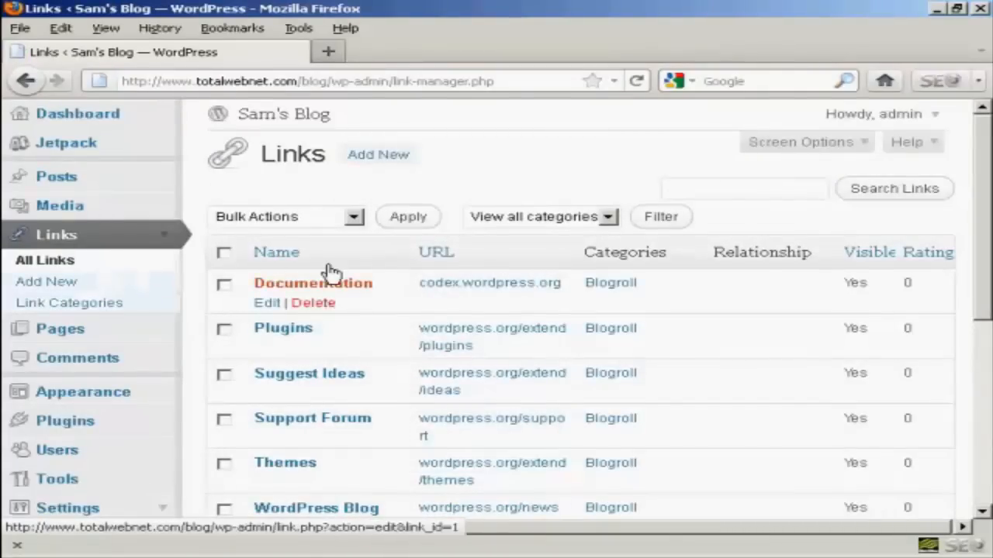
mouse_move(616, 275)
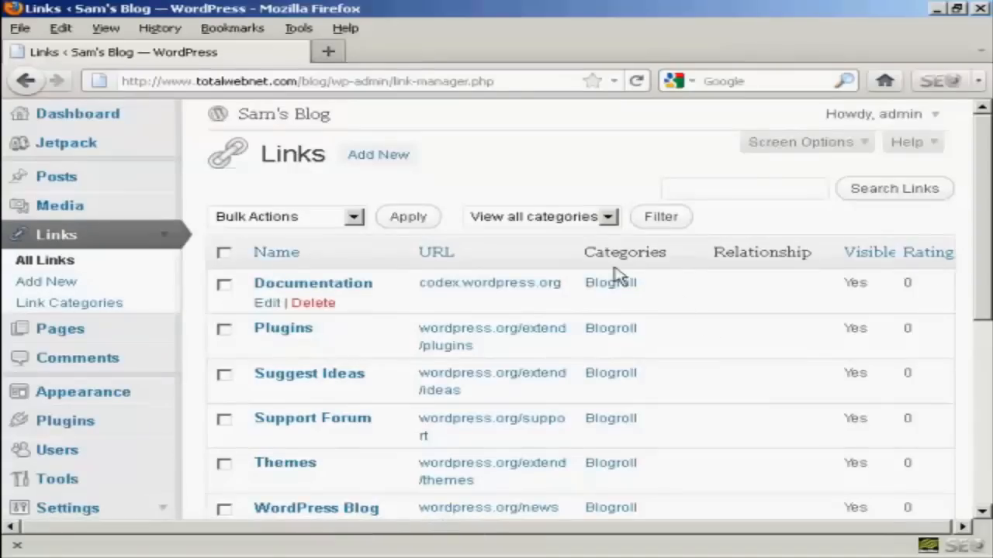
mouse_move(833, 348)
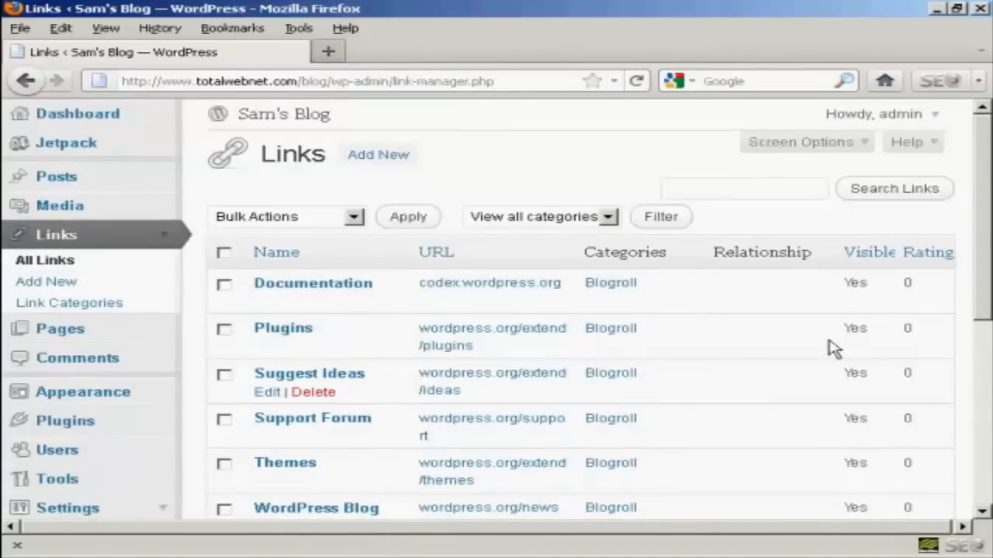
mouse_move(983, 175)
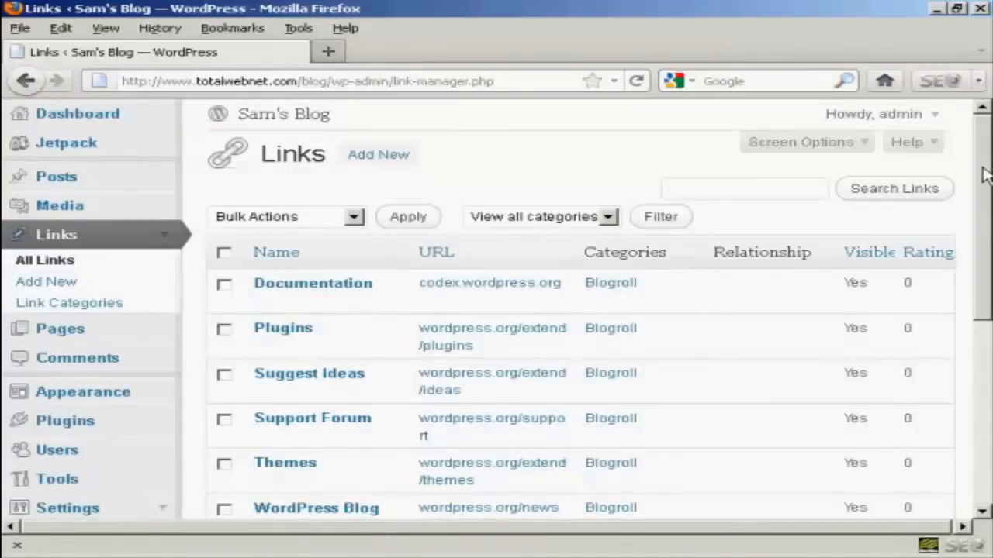
scroll(down, 3)
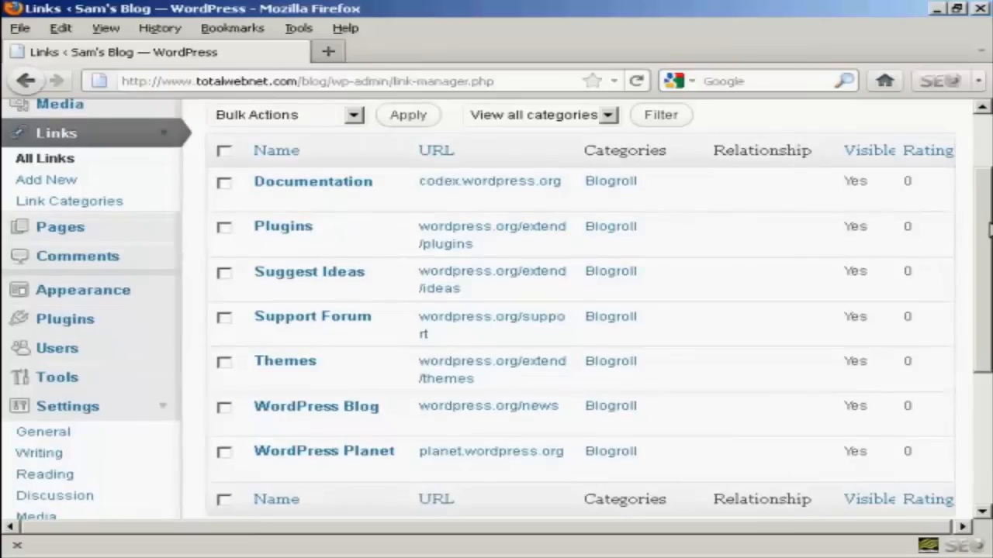
mouse_move(309, 271)
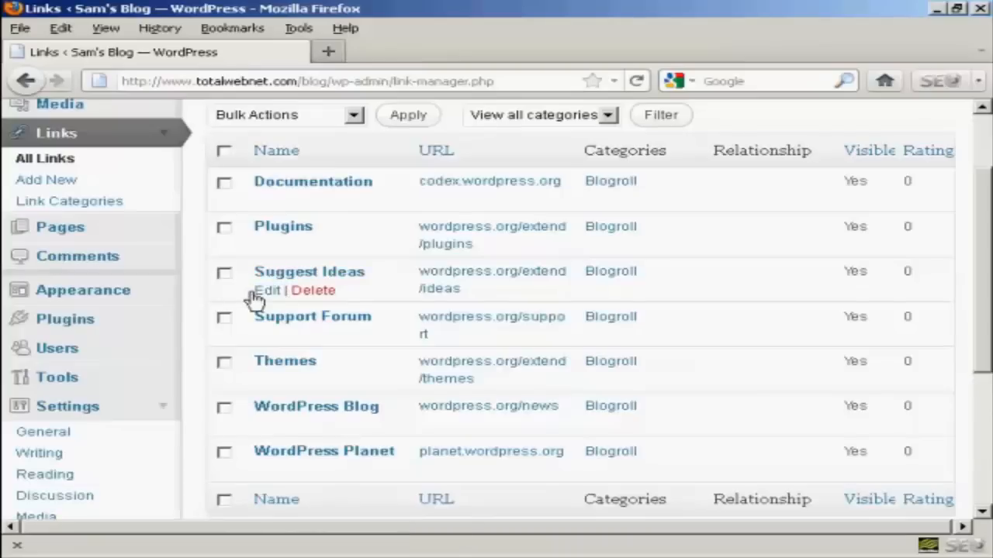
mouse_move(308, 272)
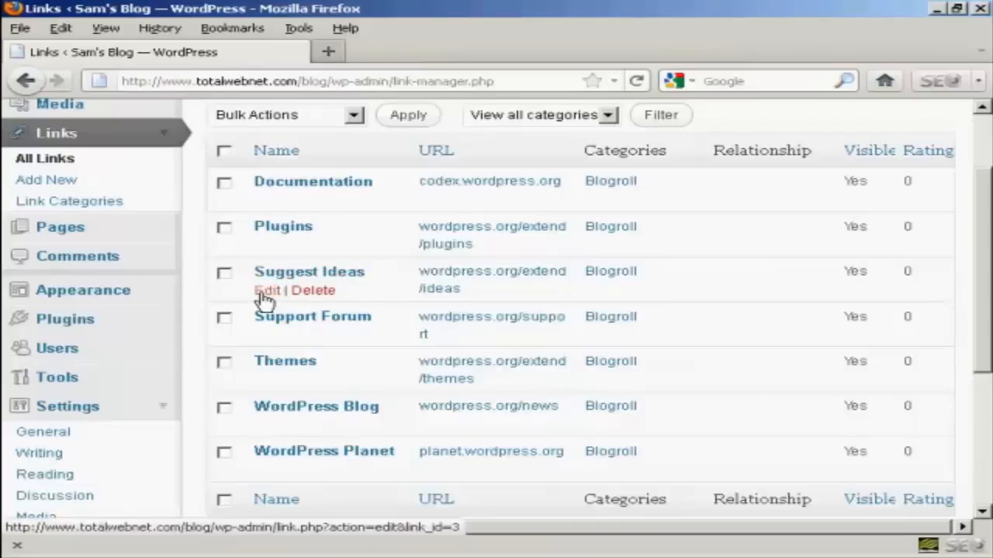
mouse_move(268, 301)
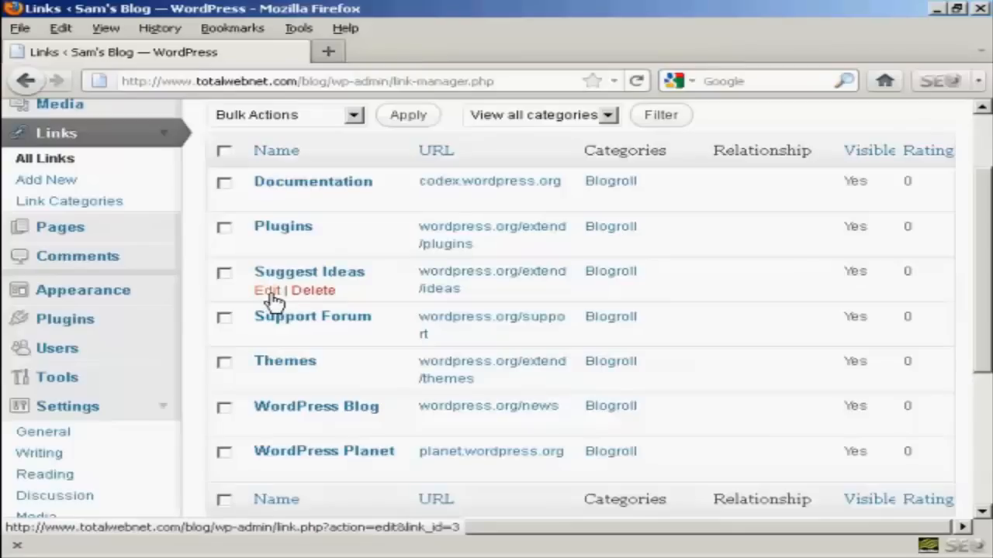
Step: Edit the Suggest Ideas link, rename it 'New Ideas Area', and update it
click(266, 290)
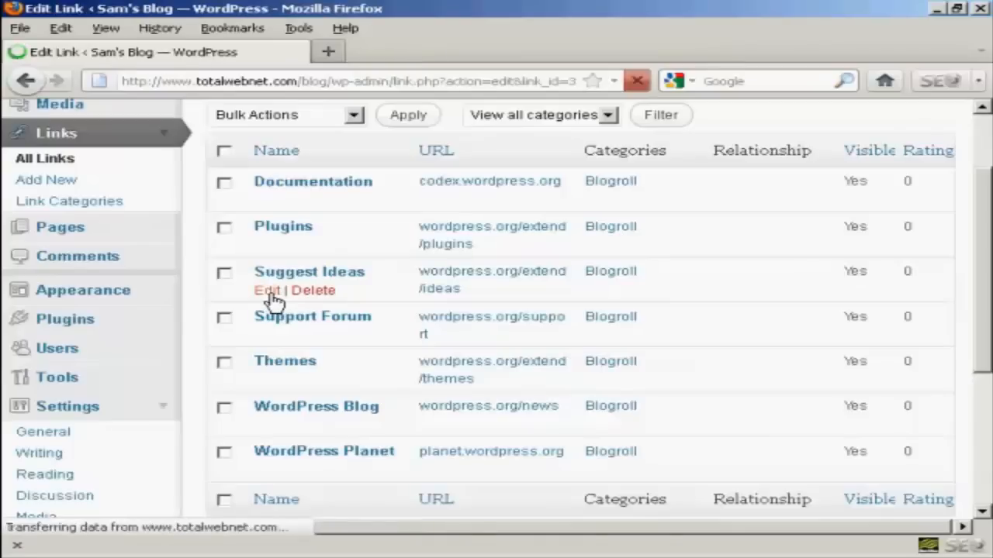
click(266, 290)
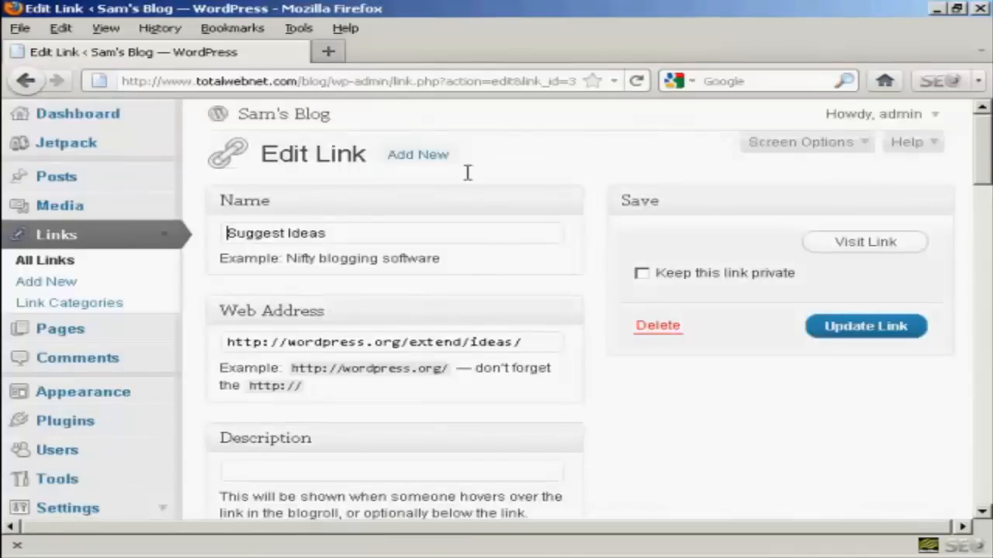
mouse_move(533, 396)
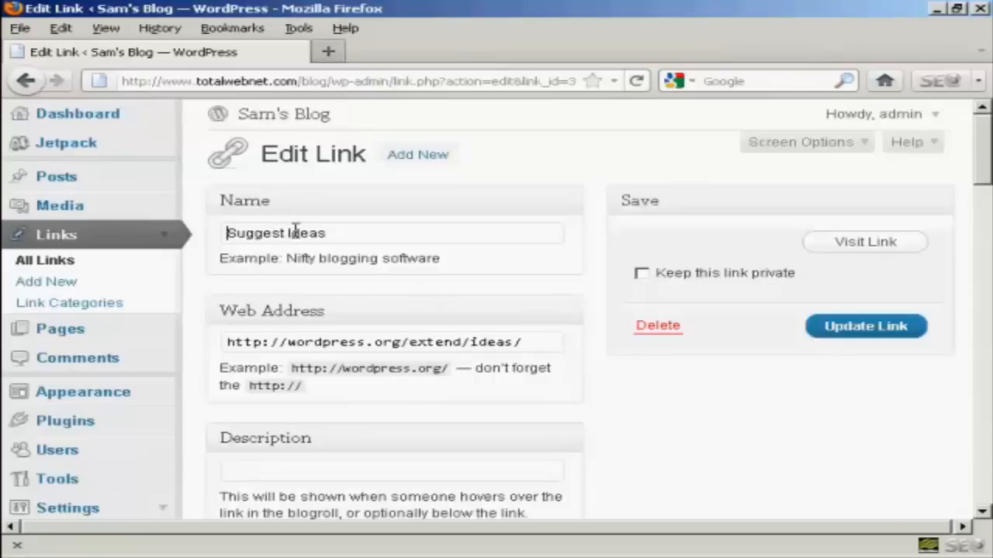
double_click(256, 232)
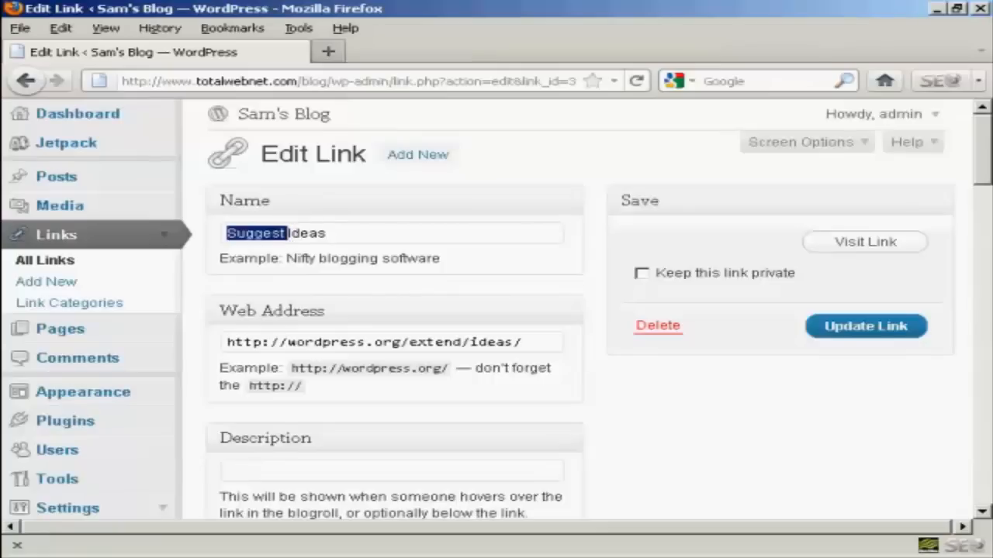
mouse_move(194, 245)
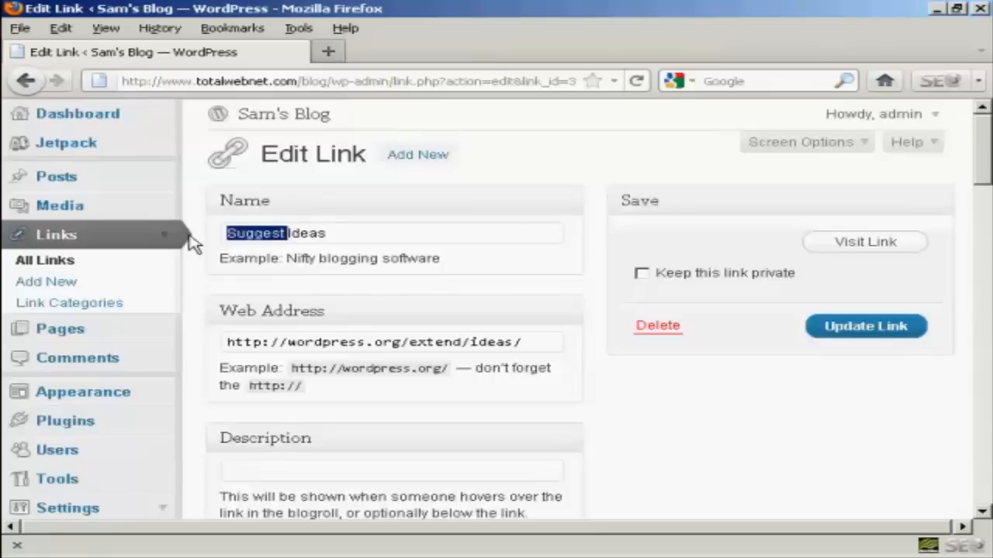
text(New)
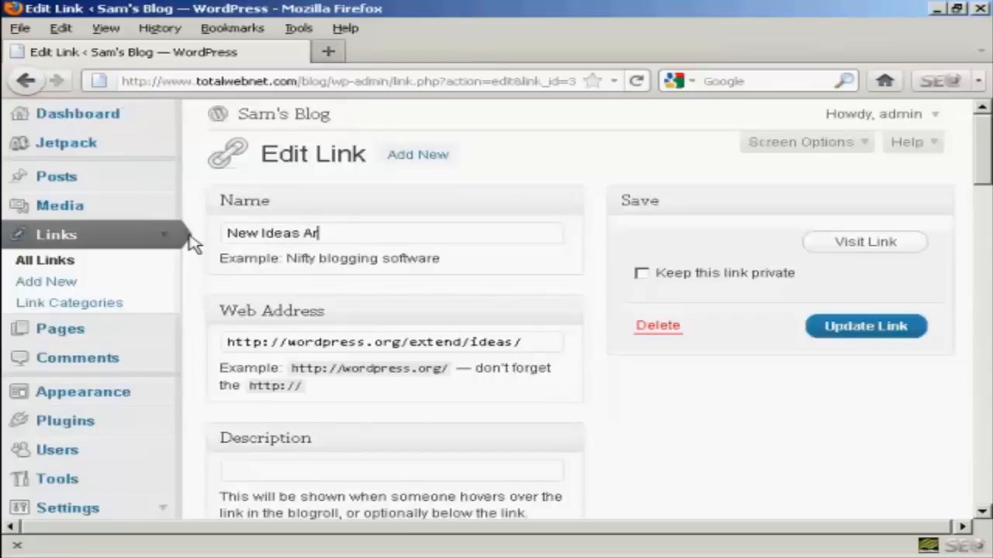
text(ea)
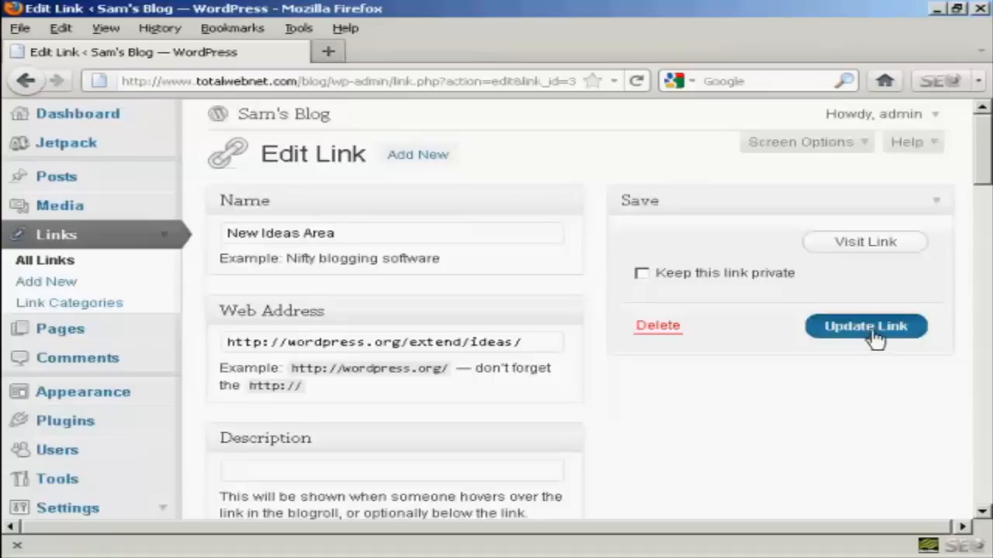
click(865, 326)
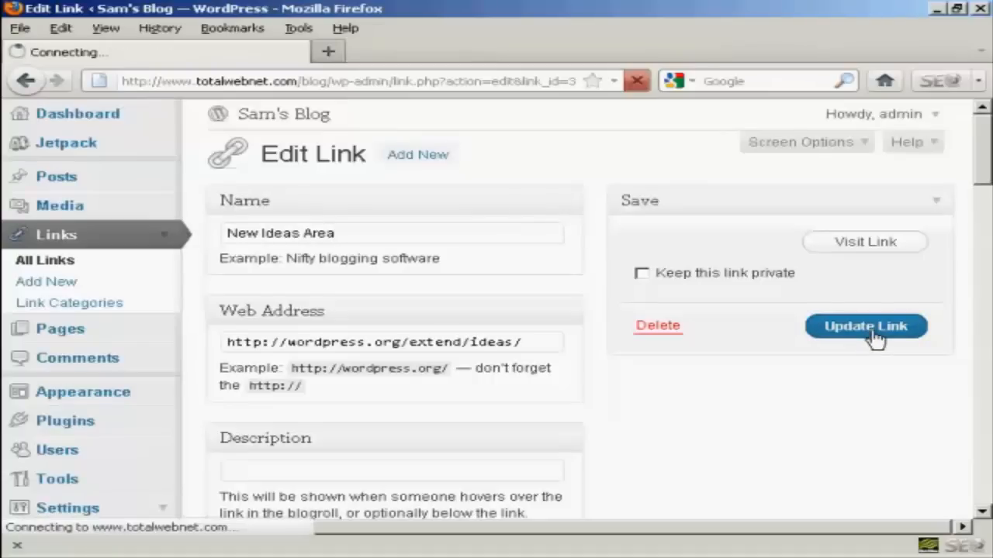
click(865, 326)
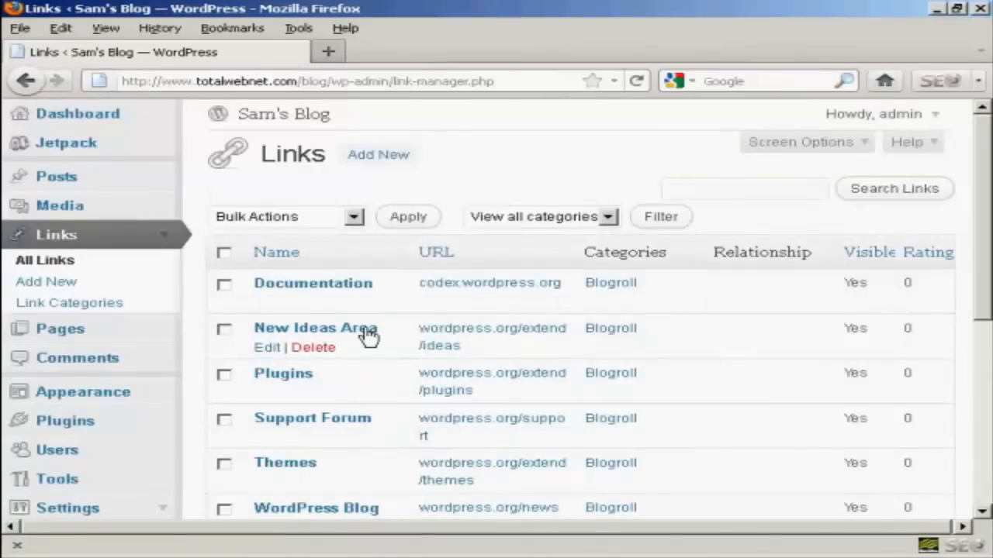
mouse_move(407, 289)
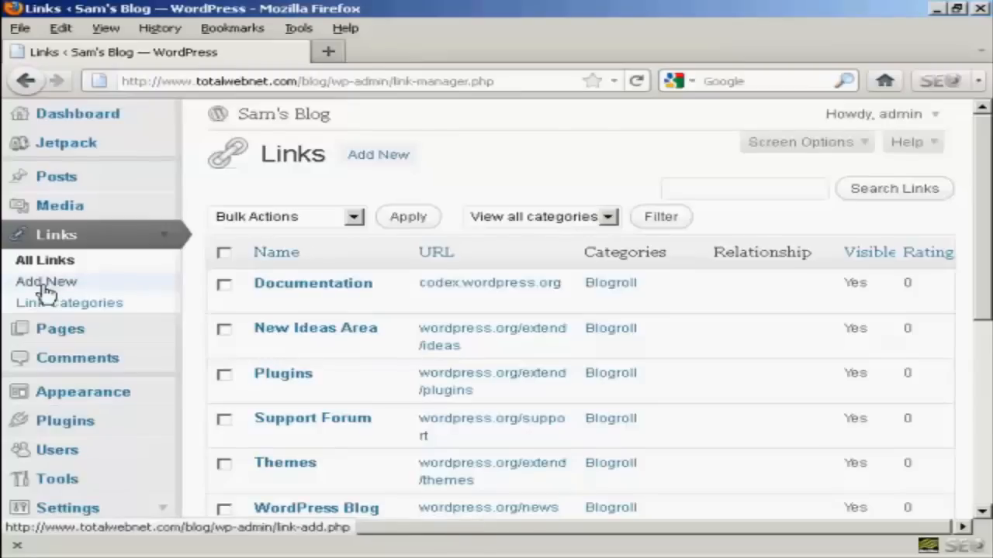
Step: Start adding a new link named 'Google'
click(45, 281)
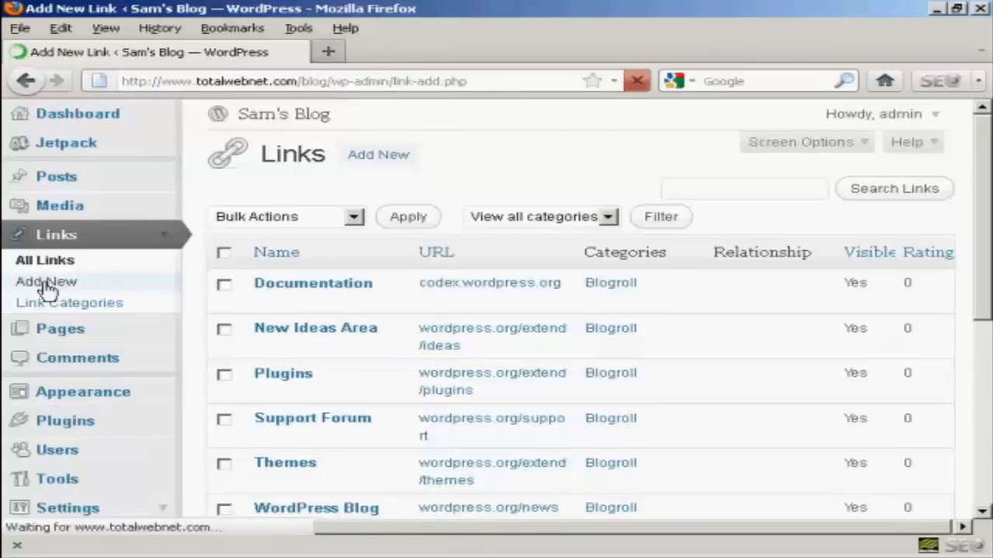
click(46, 282)
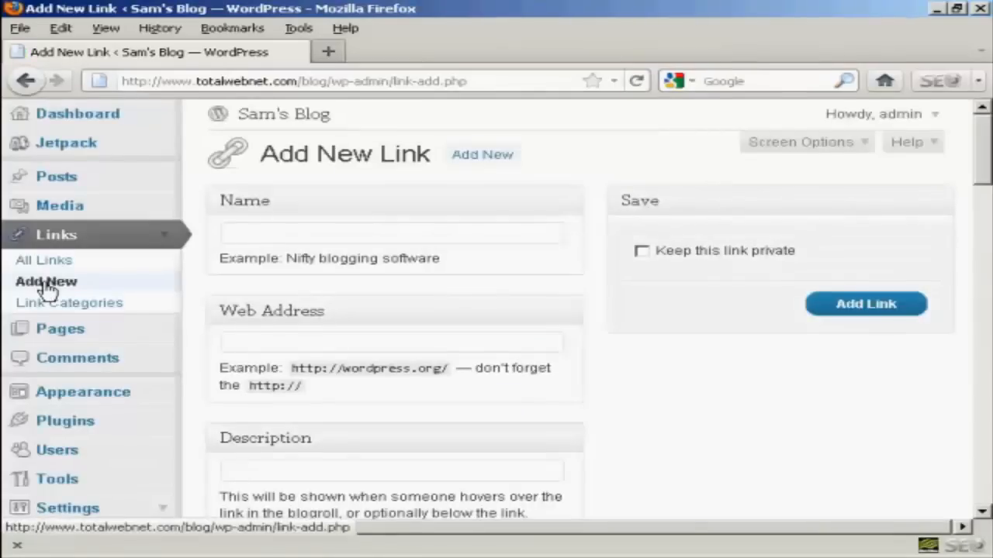
click(392, 233)
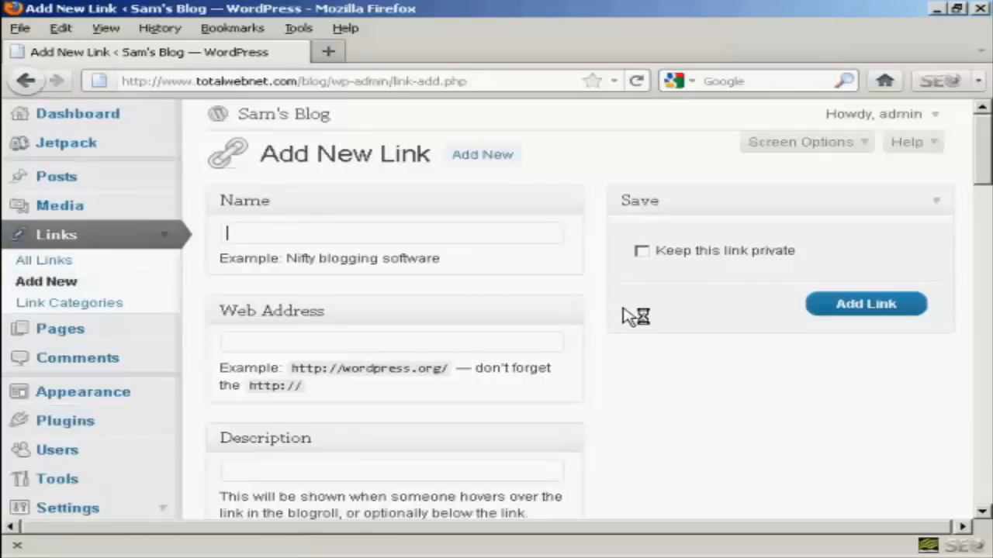
text(G)
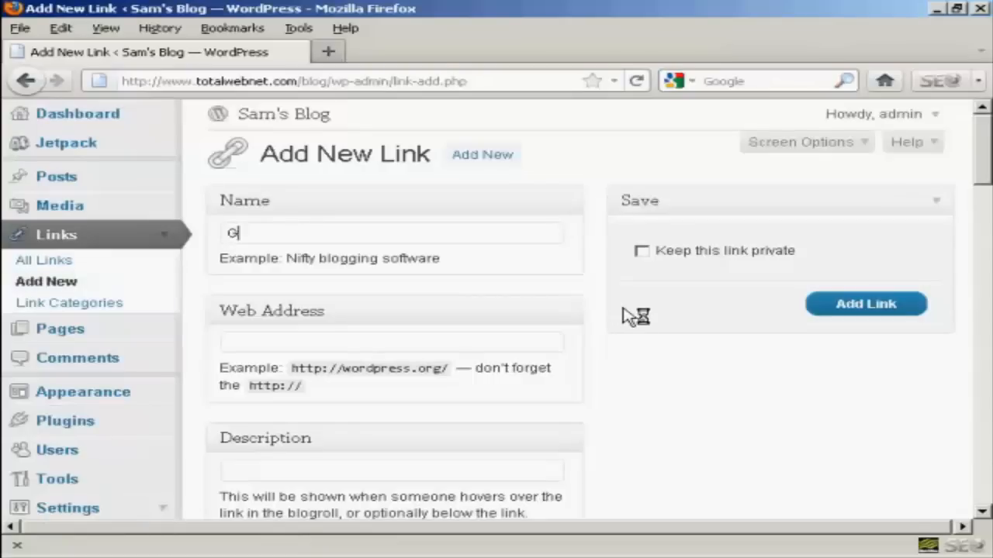
text(oogle)
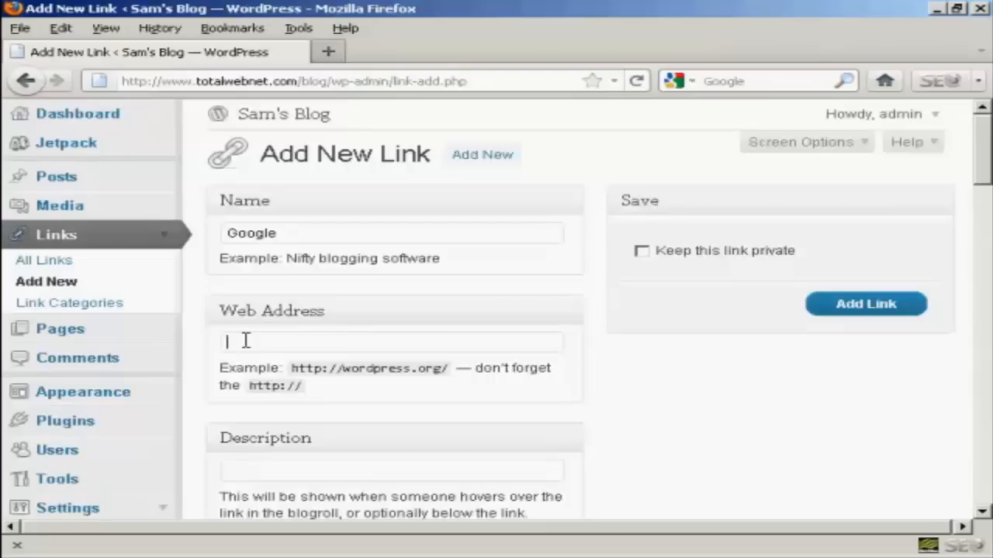
text(http:)
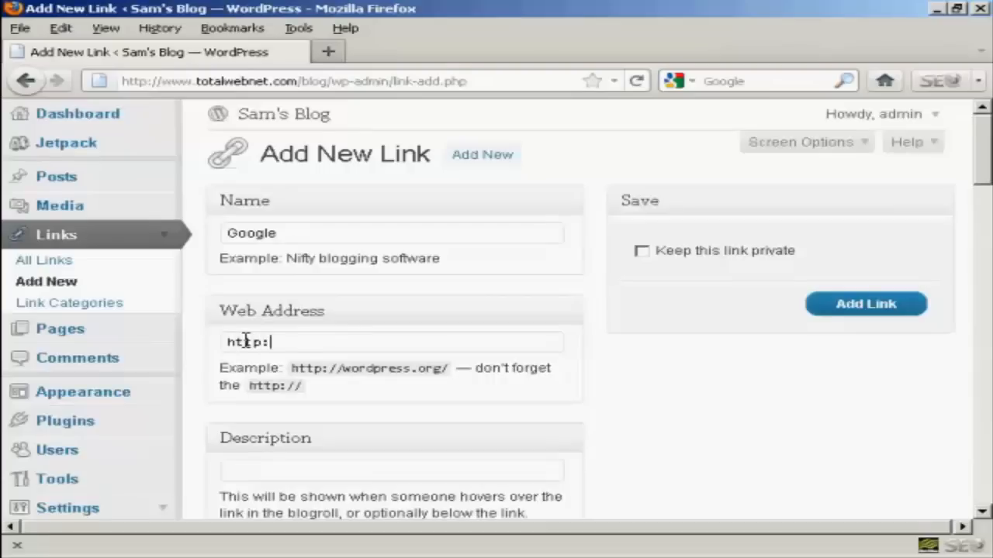
text(//www)
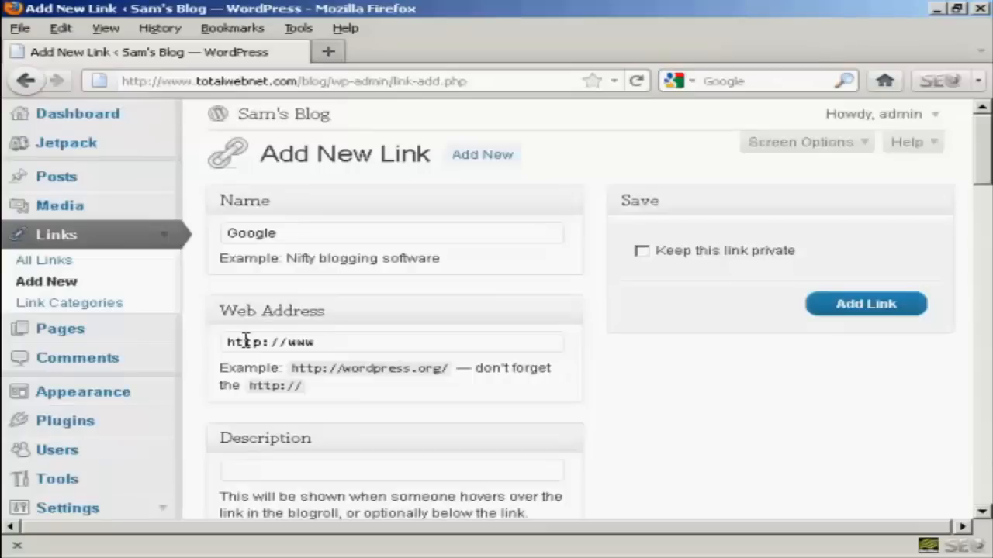
text(.google.)
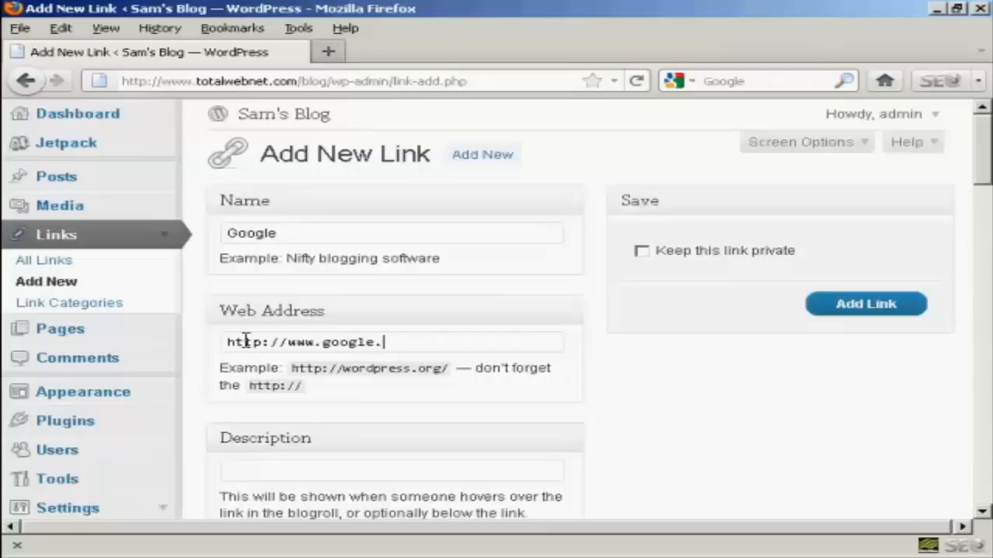
text(com)
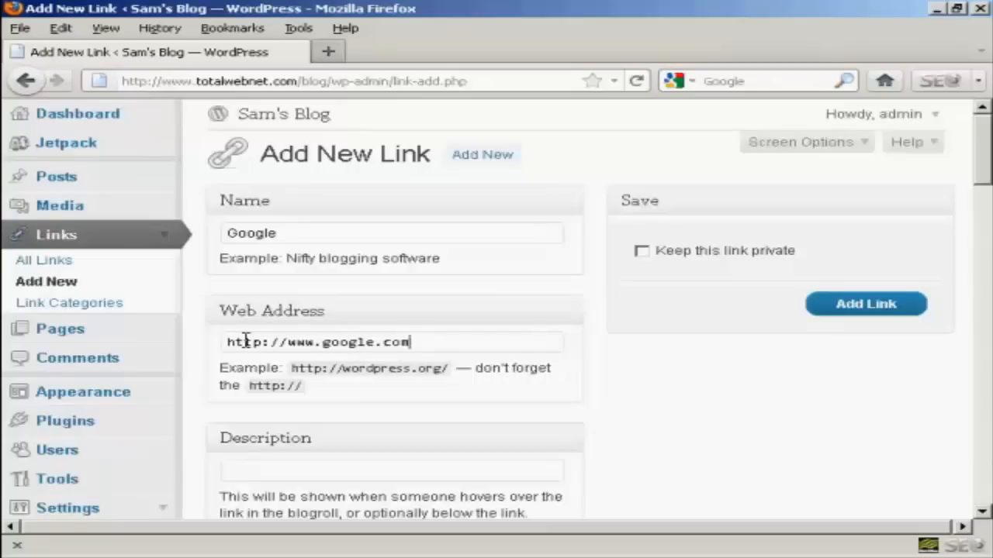
scroll(down, 3)
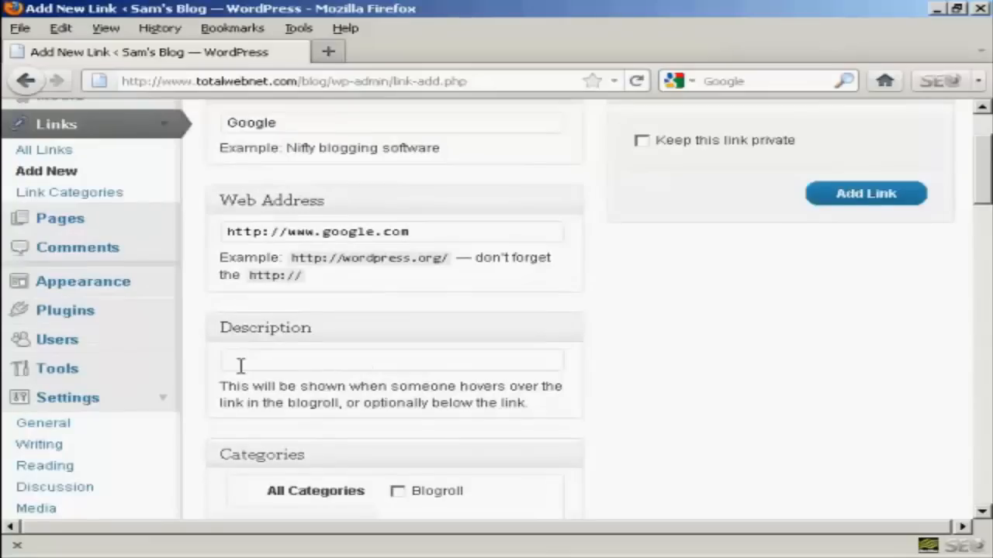
mouse_move(426, 419)
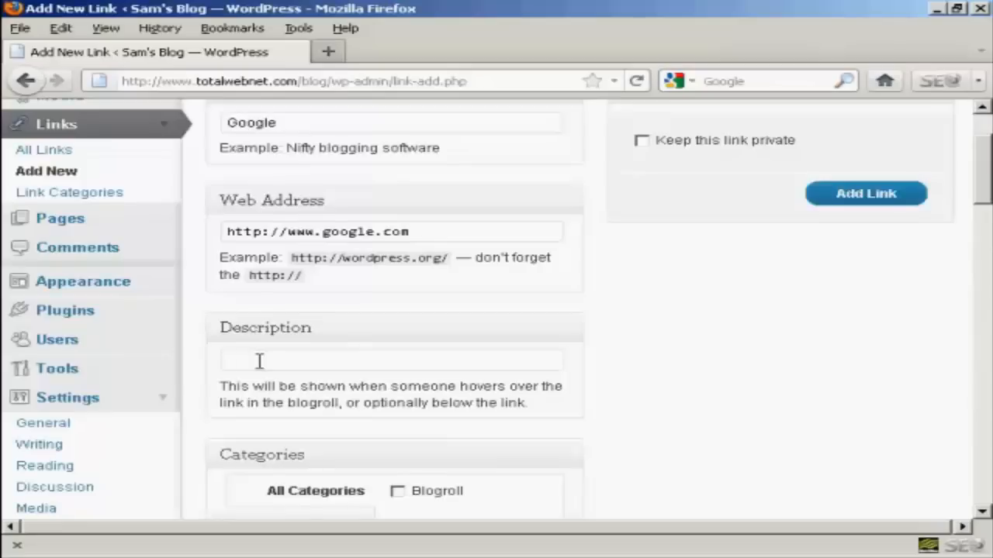
Step: Give the Google link the description 'Search engine', tick Blogroll, and add the link
text(Se)
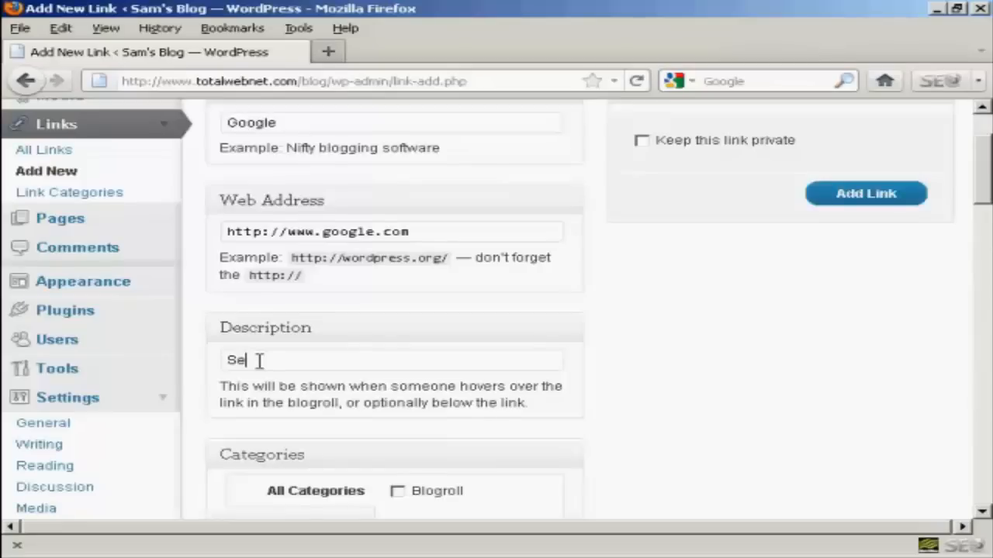
text(arch)
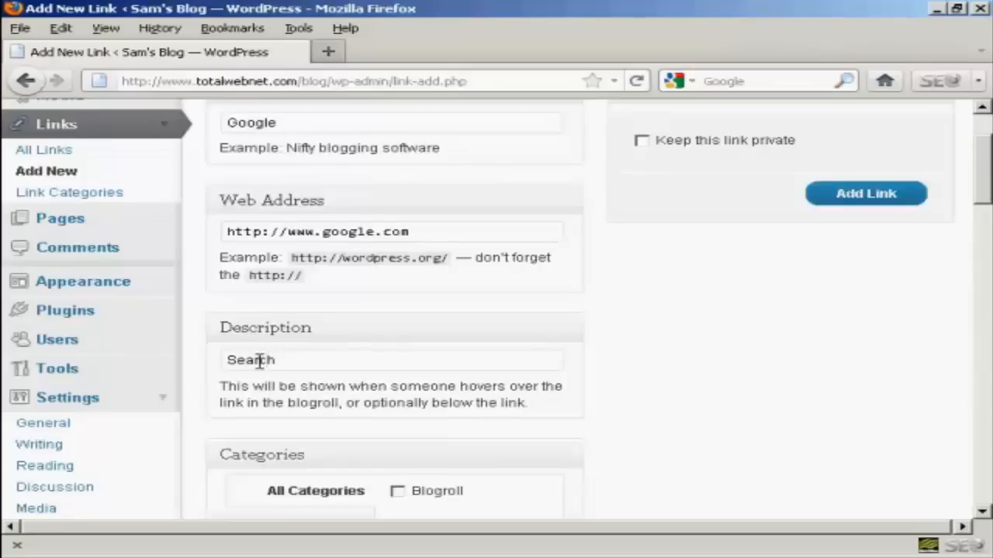
text(engine)
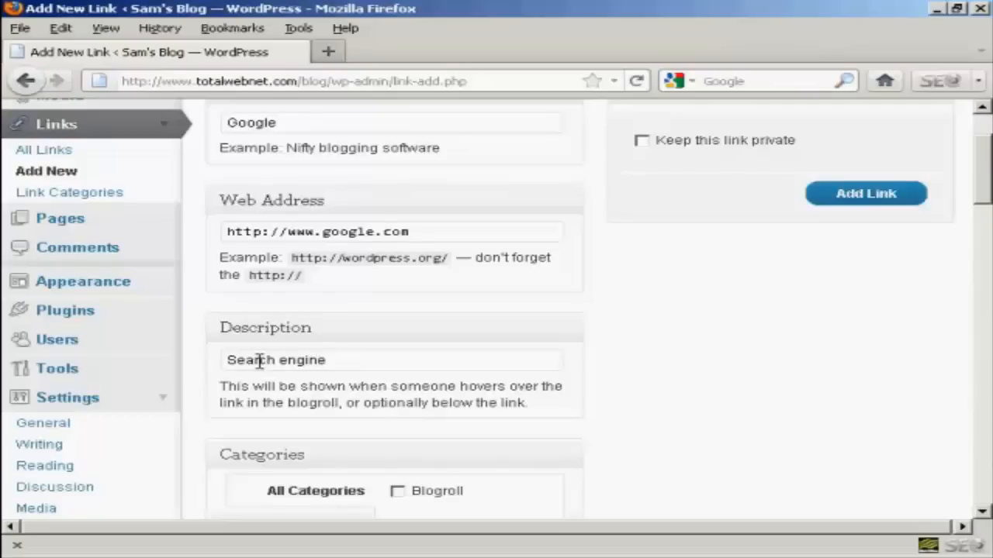
scroll(down, 3)
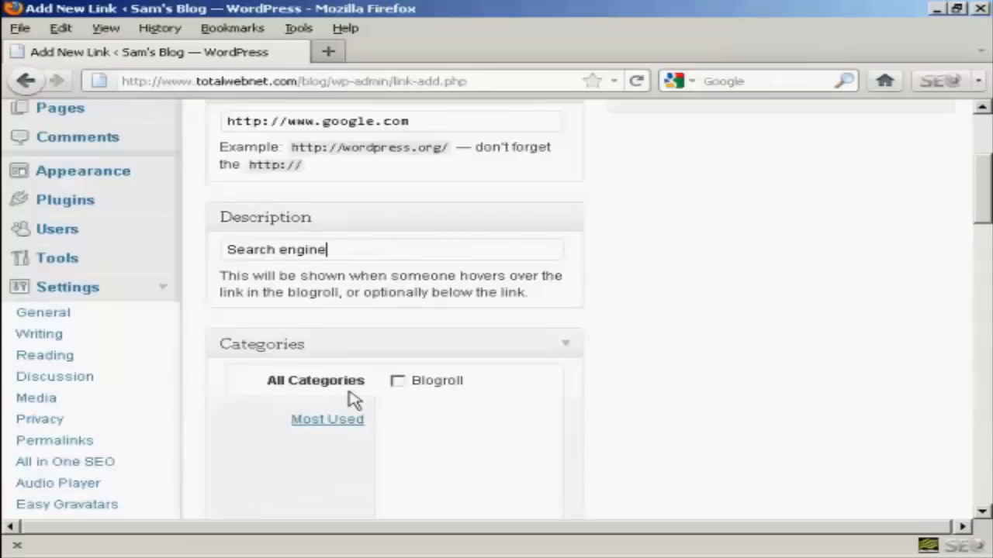
mouse_move(344, 397)
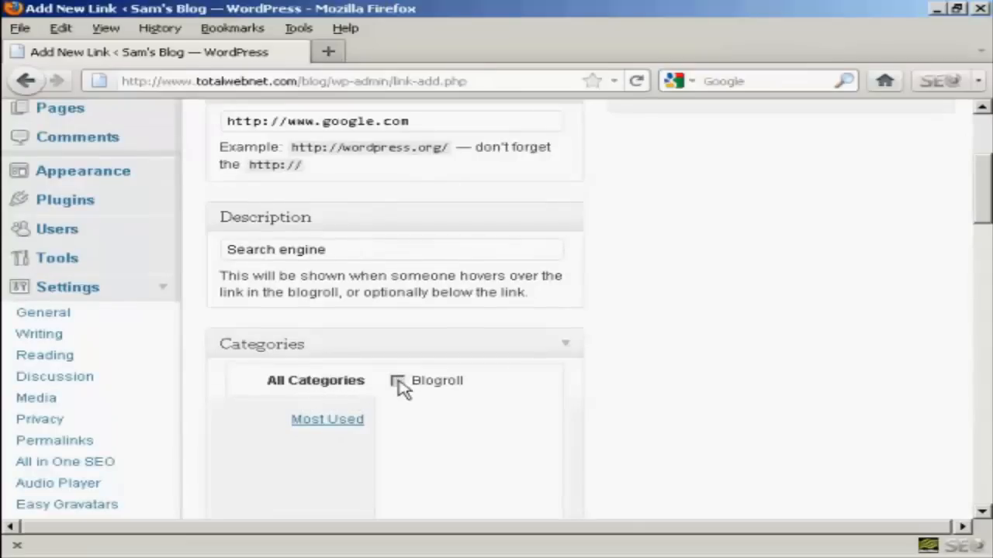
click(398, 381)
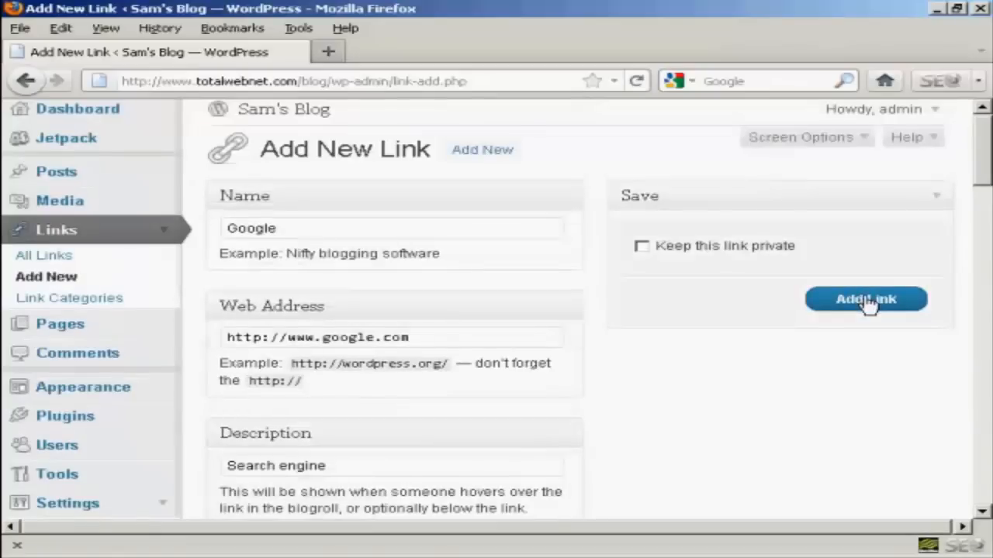
click(866, 299)
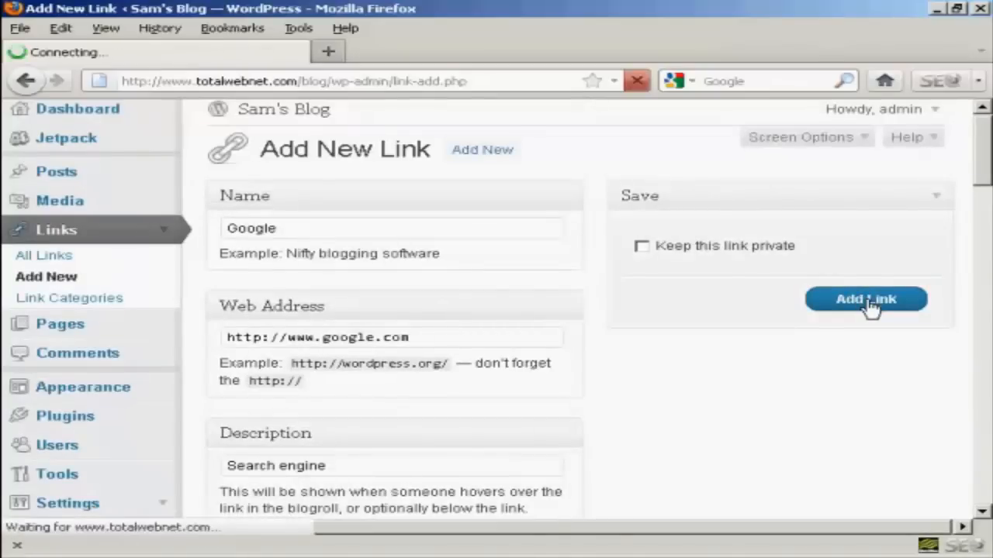
click(866, 300)
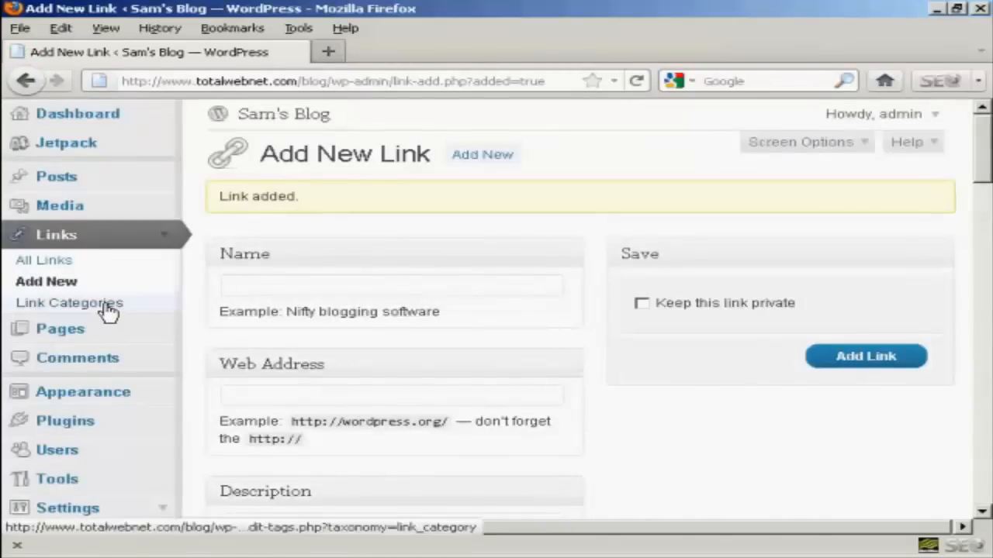
Step: Open Links > Link Categories, showing Blogroll with 8 links
click(69, 303)
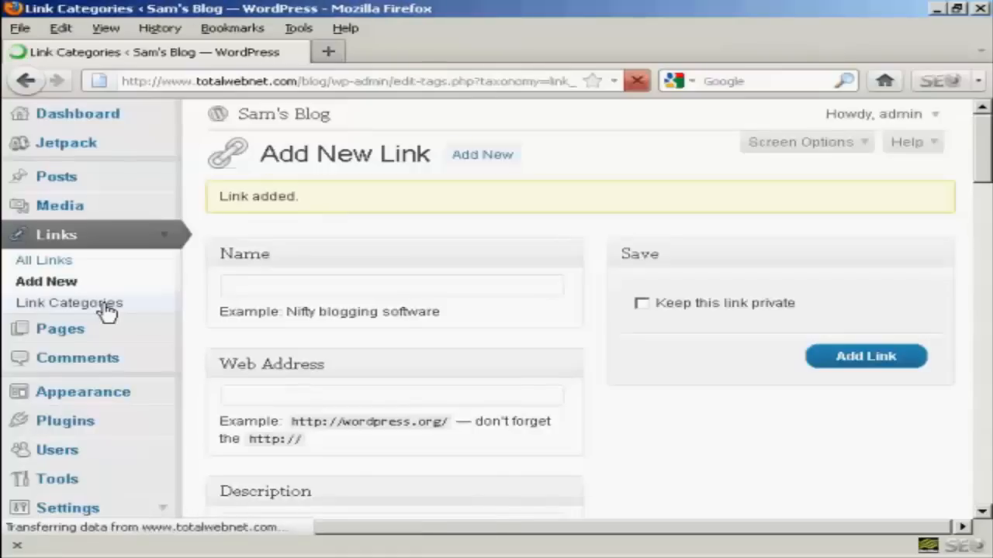
click(69, 303)
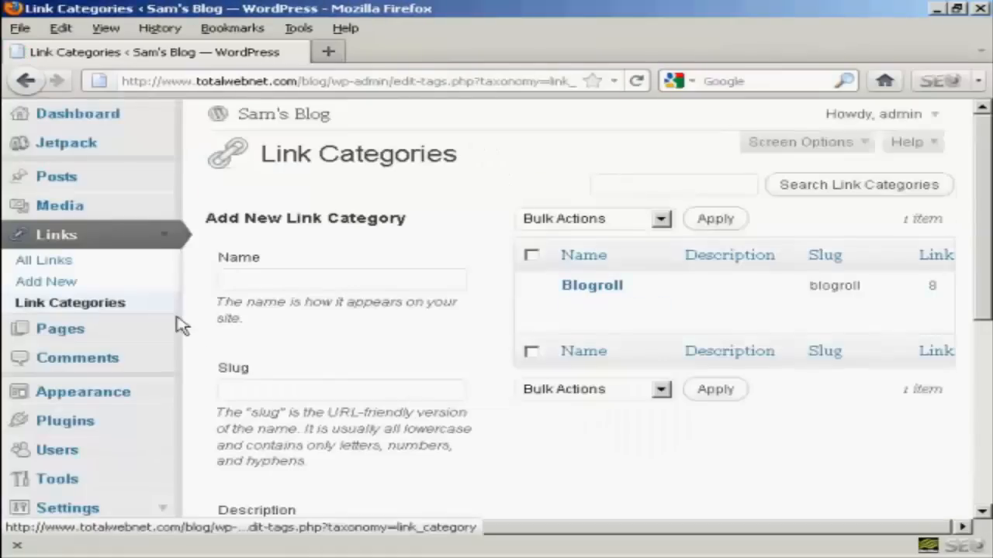
mouse_move(628, 321)
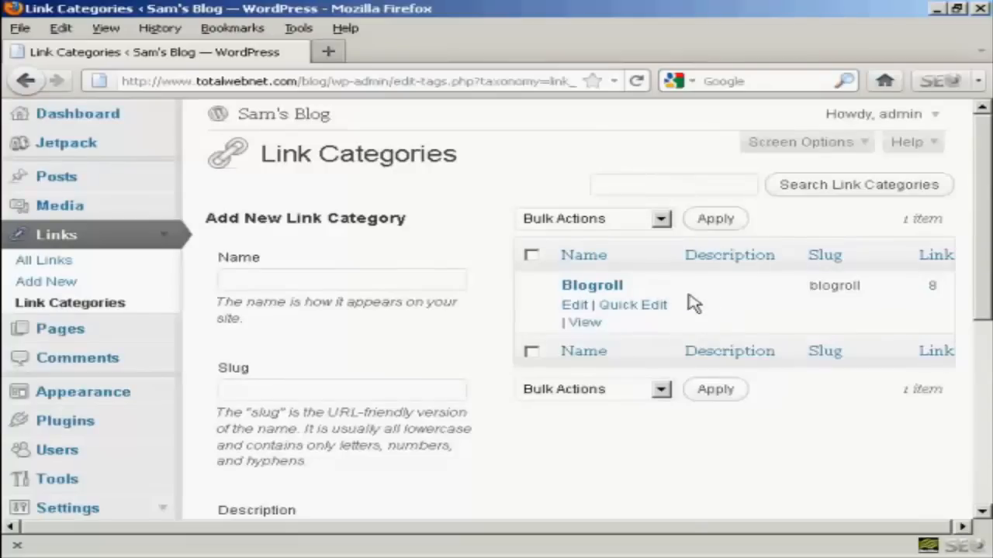
mouse_move(302, 306)
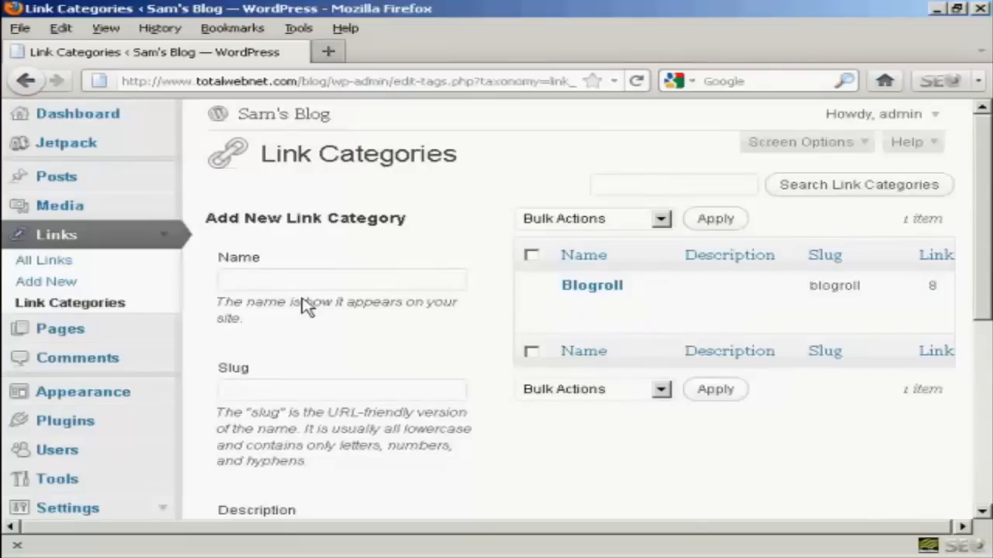
mouse_move(280, 333)
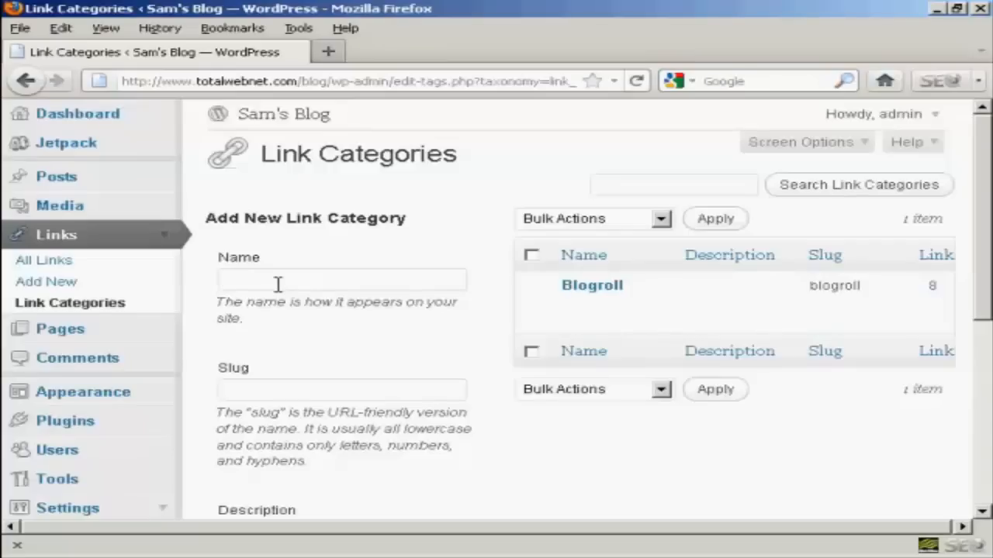
Step: Fill in category 'Quick Links' with slug quick_links and description 'Fast links to other sites'
text(Quick Links)
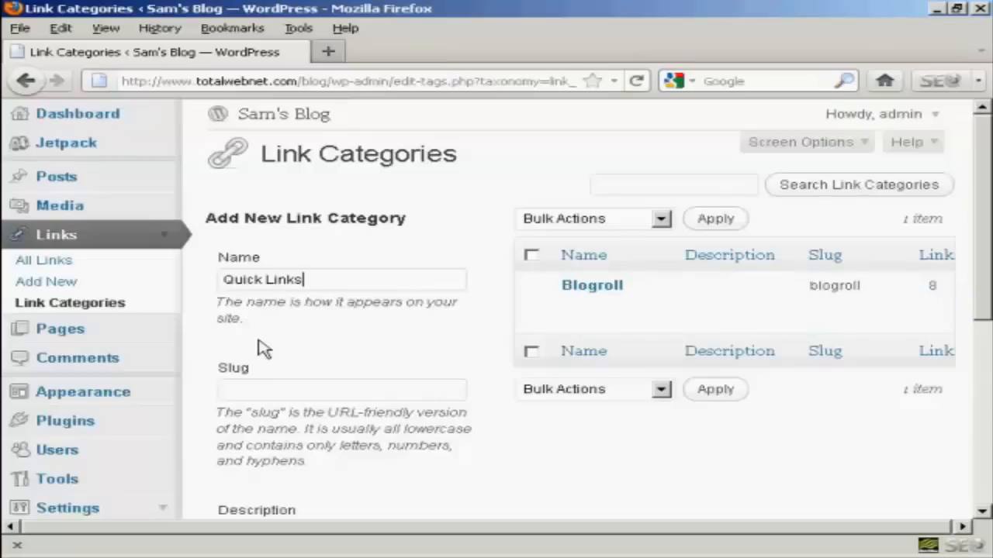
click(341, 389)
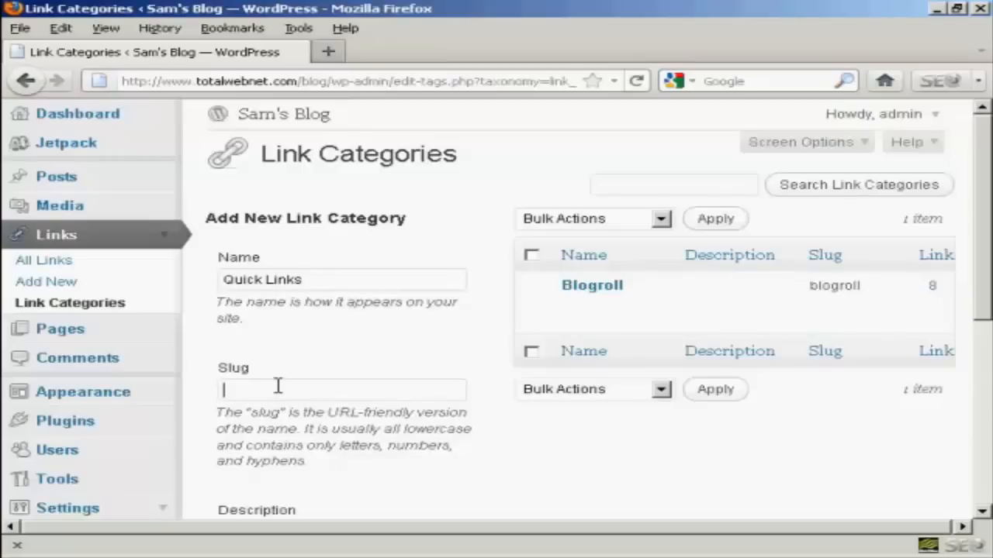
mouse_move(284, 384)
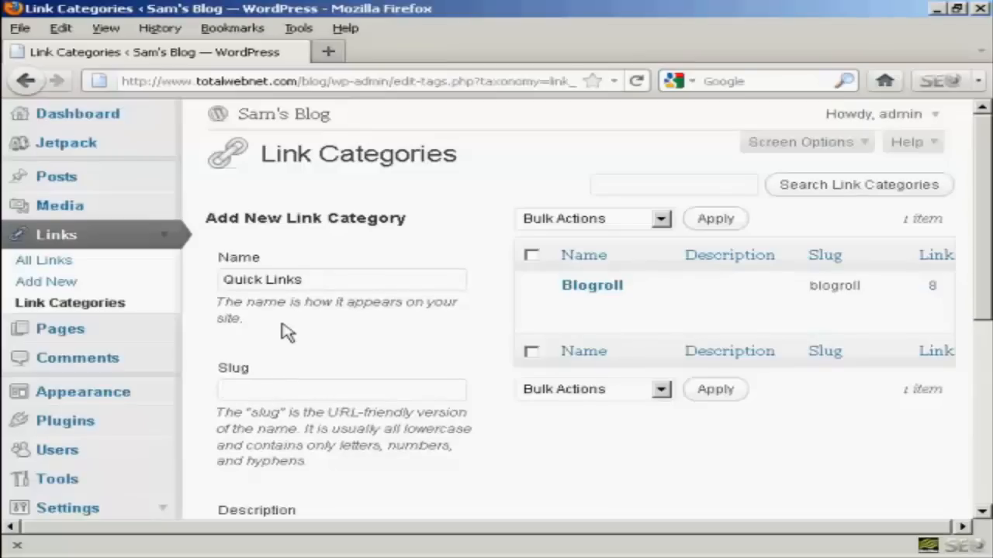
text(quick_links)
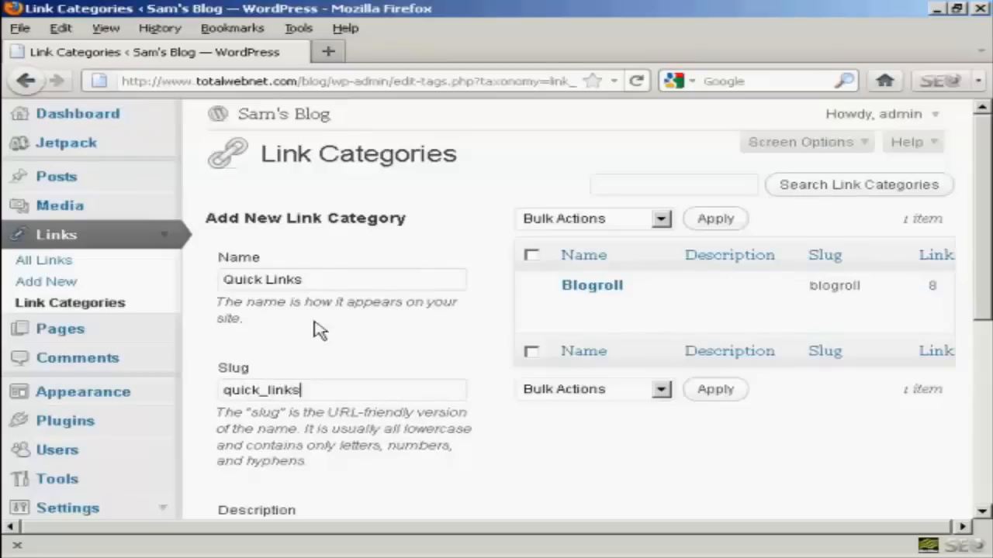
scroll(down, 3)
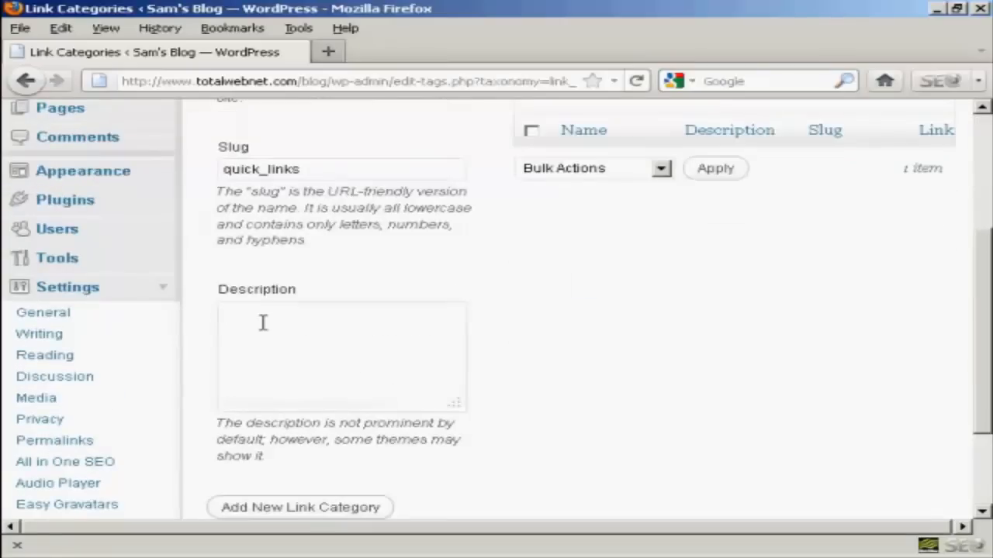
text(Fast)
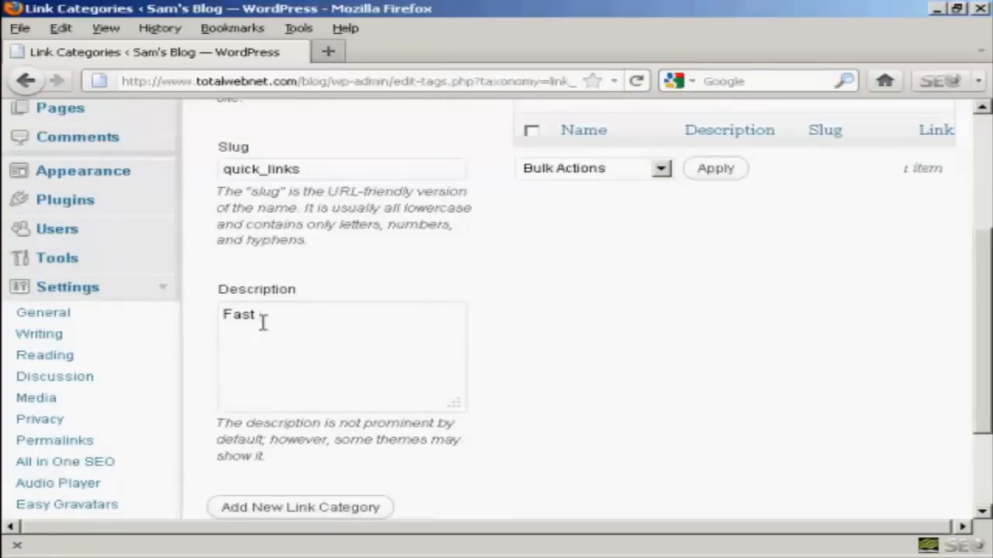
text(links t)
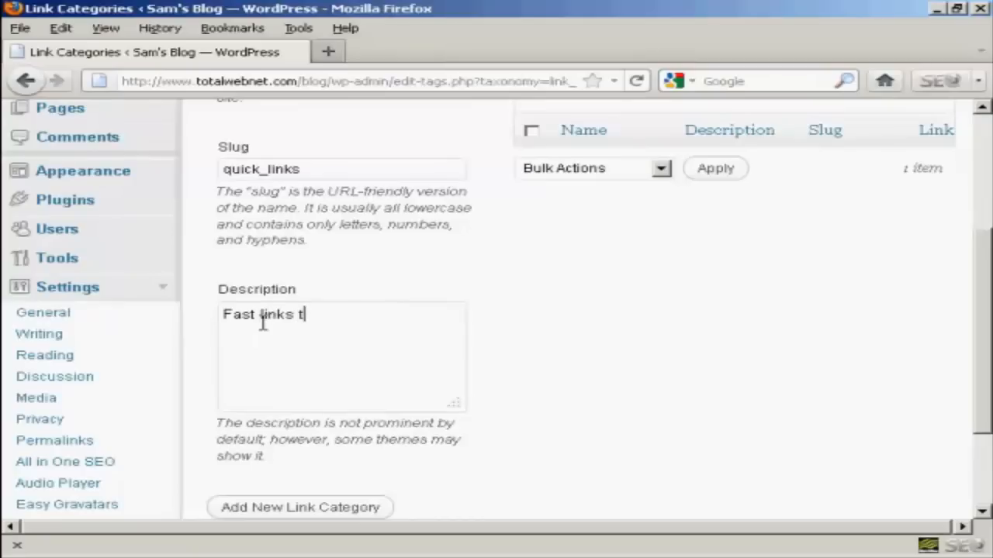
text(o other)
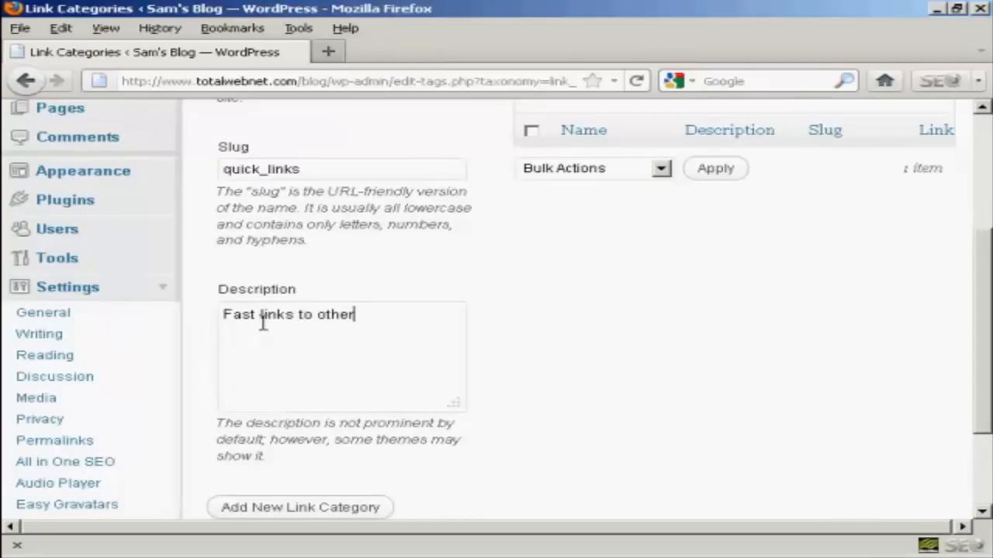
text(sites)
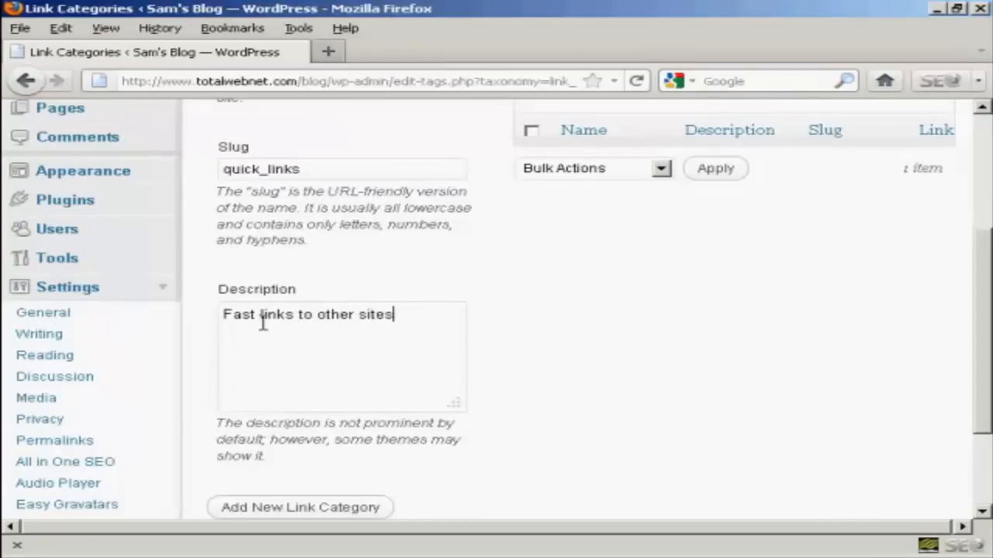
mouse_move(607, 397)
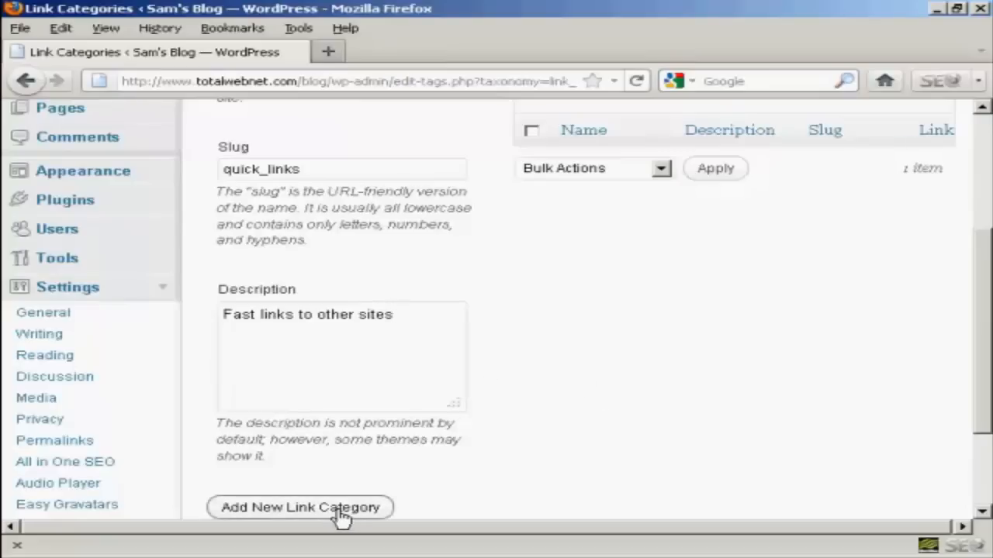
Step: Add the Quick Links category, now listed beside Blogroll with 0 links
click(300, 508)
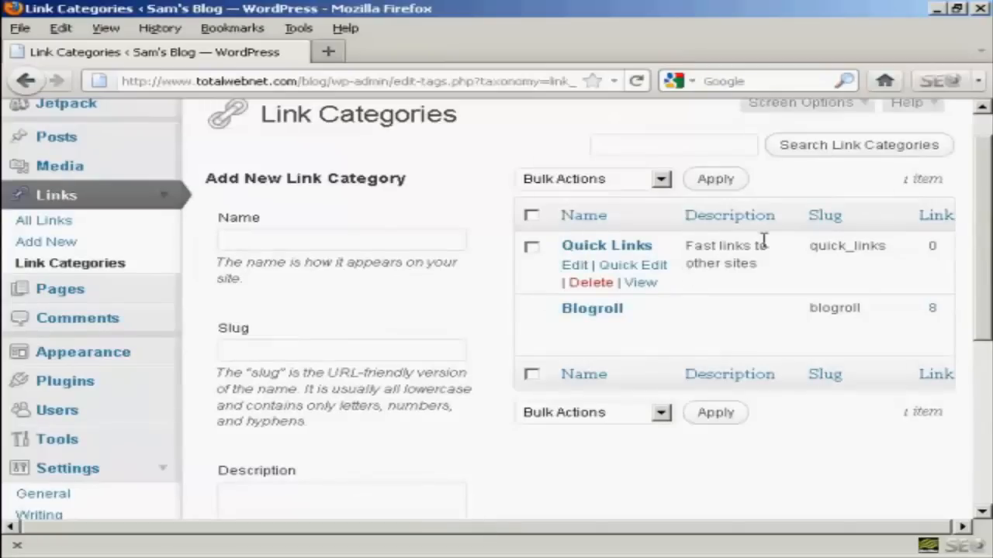
mouse_move(434, 318)
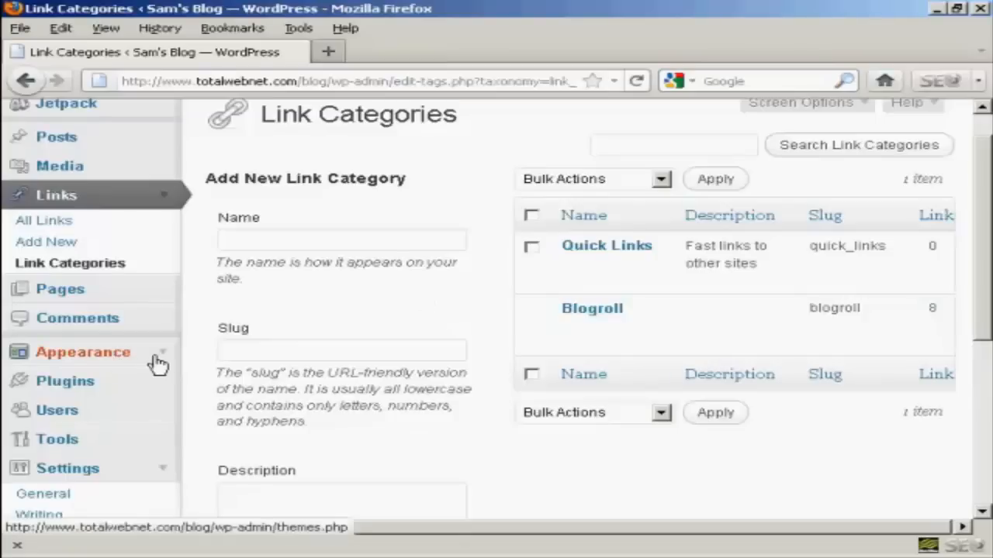
Step: Go to Appearance > Widgets and scroll to locate the Links widget
click(83, 351)
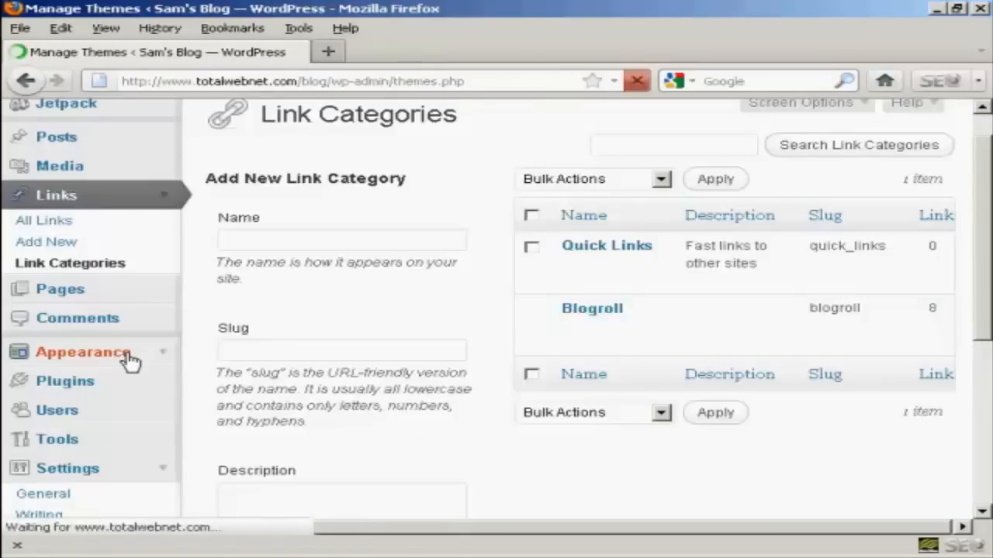
click(83, 352)
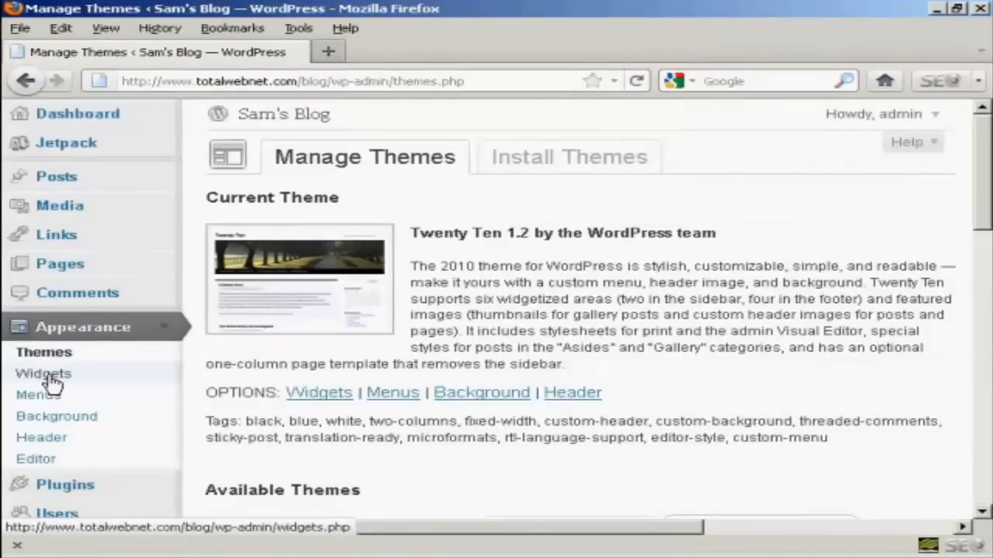
click(44, 373)
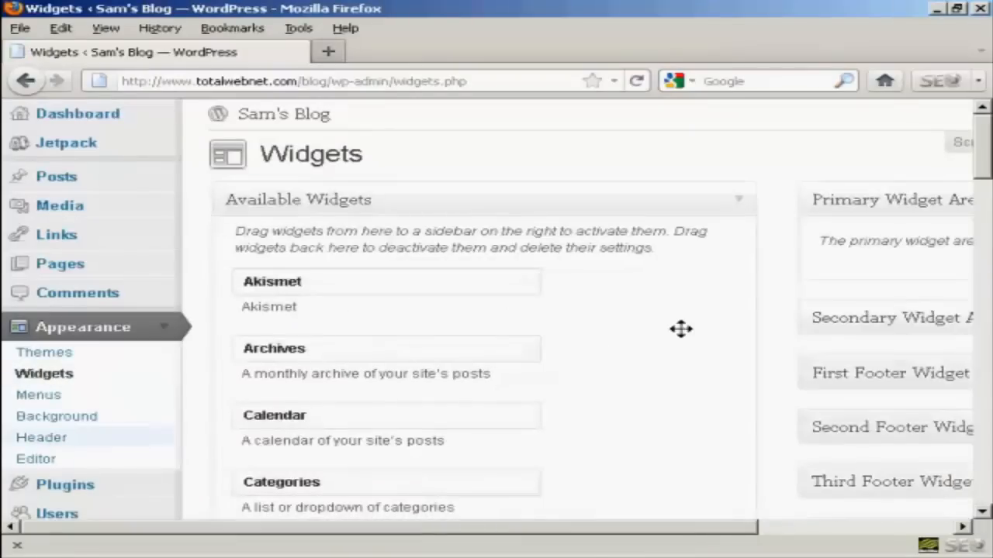
mouse_move(985, 140)
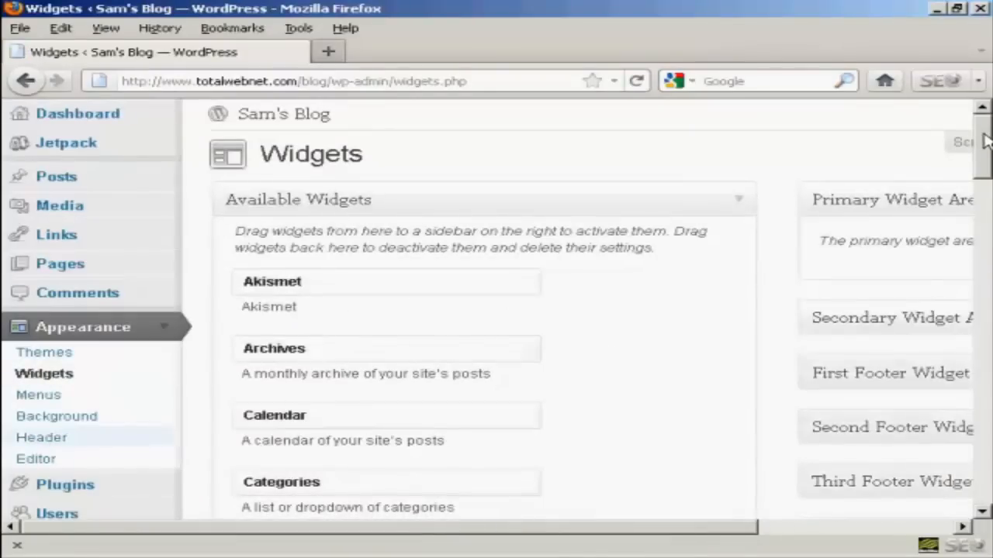
scroll(down, 3)
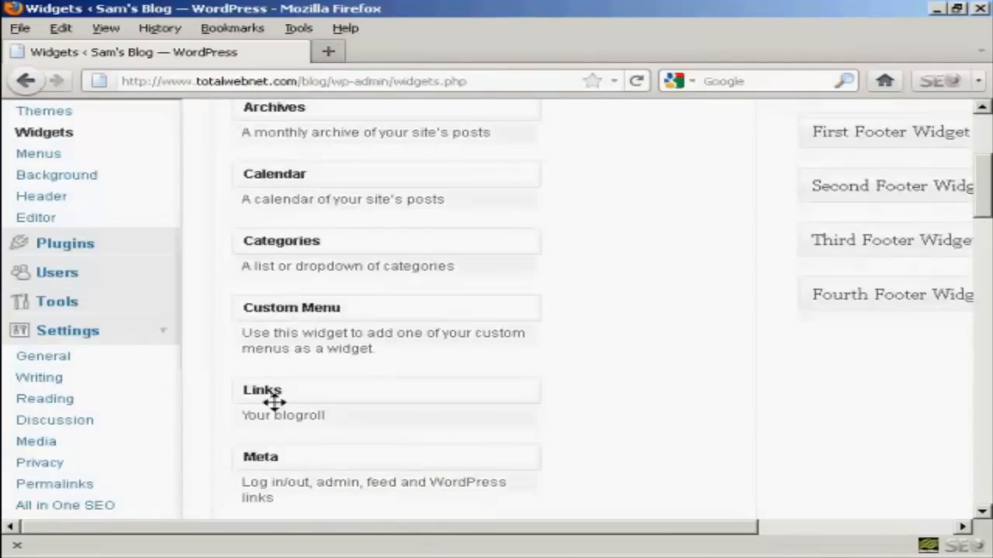
mouse_move(261, 440)
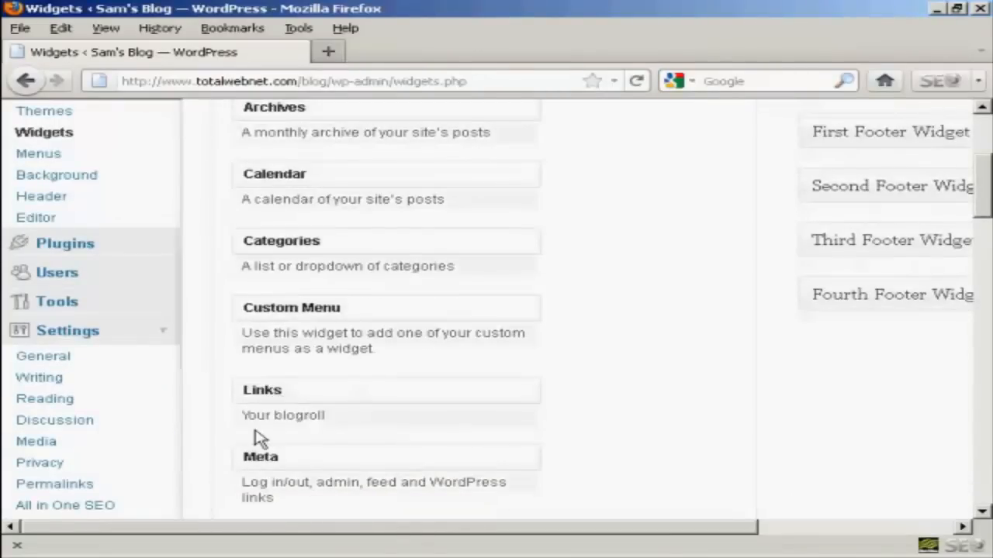
mouse_move(435, 387)
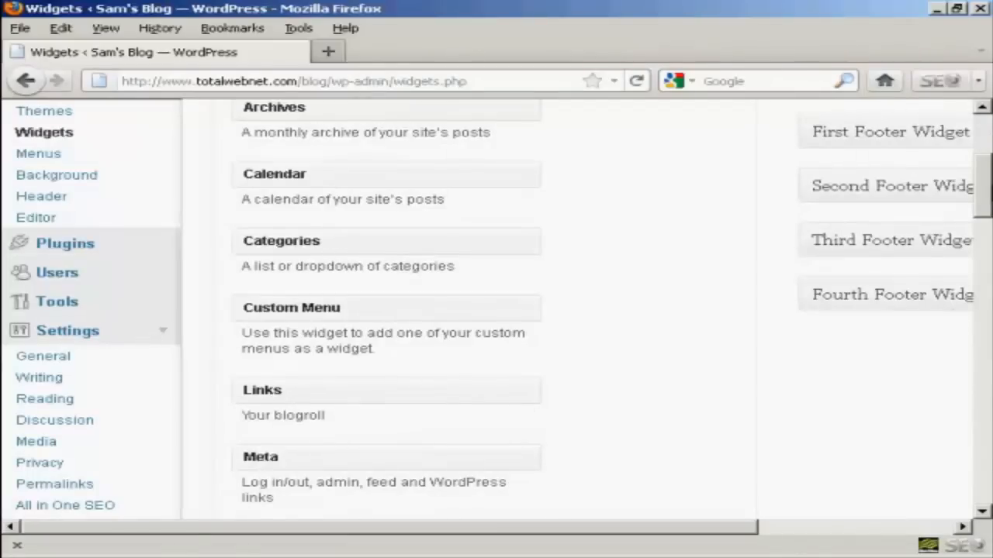
scroll(up, 3)
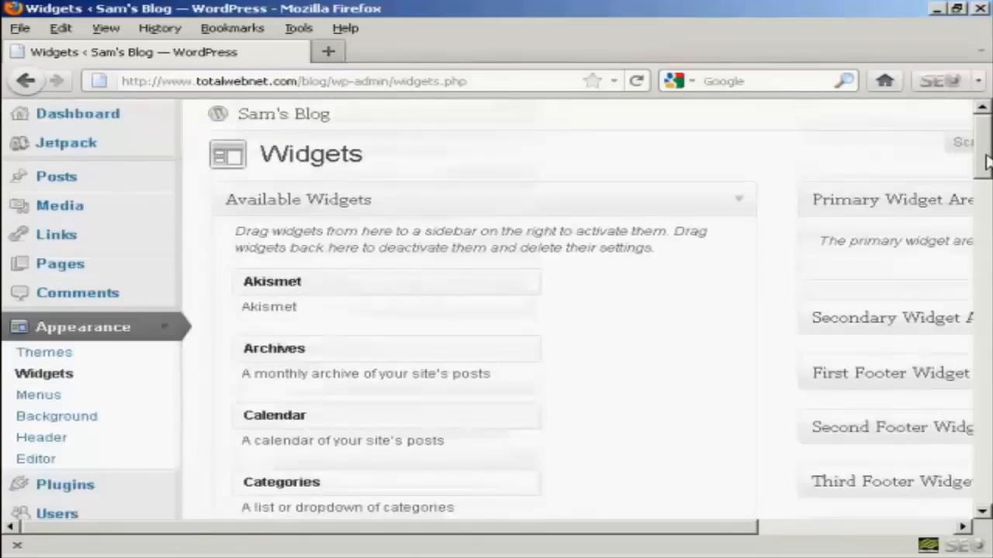
scroll(right, 3)
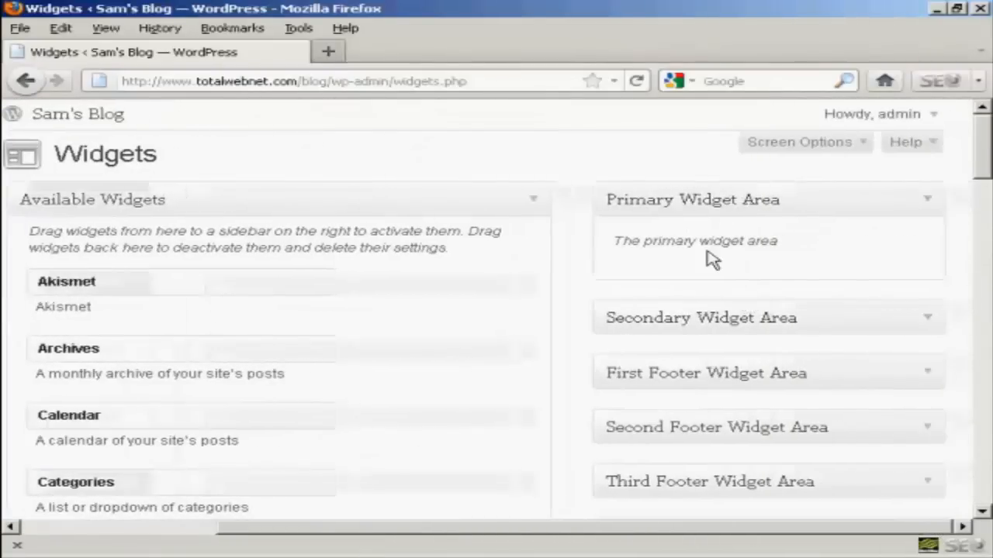
mouse_move(939, 372)
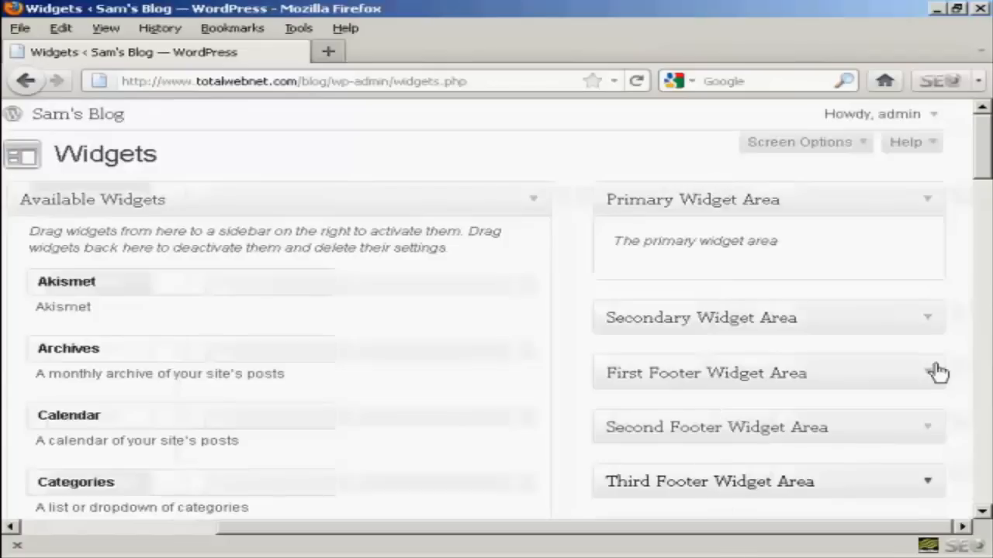
Step: Place the Links widget in the Primary Widget Area, displaying the Blogroll category
scroll(down, 3)
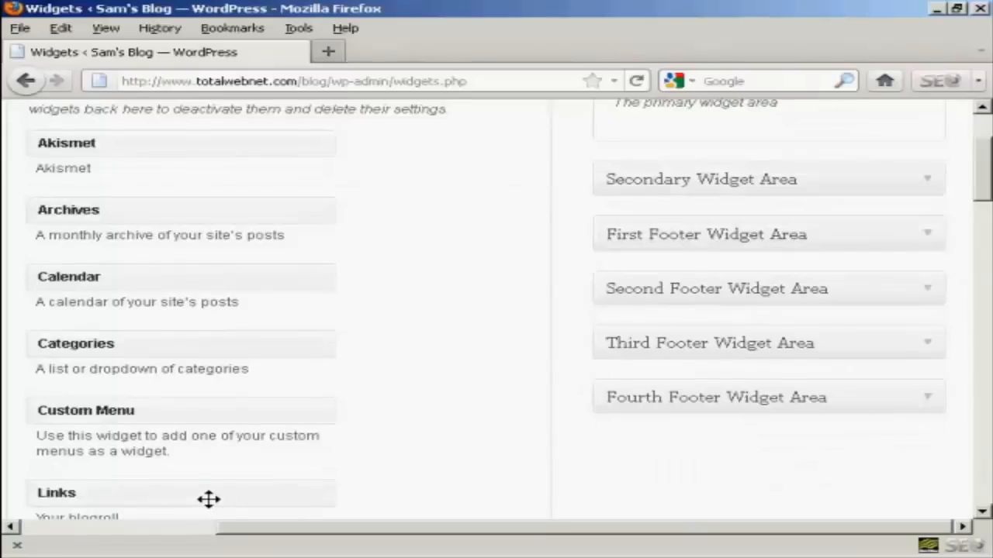
mouse_move(409, 414)
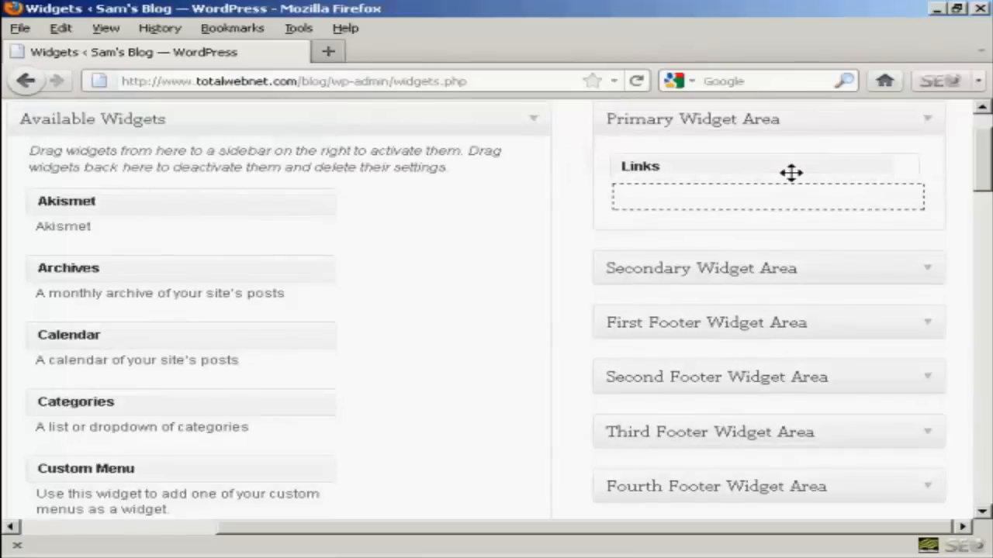
click(640, 166)
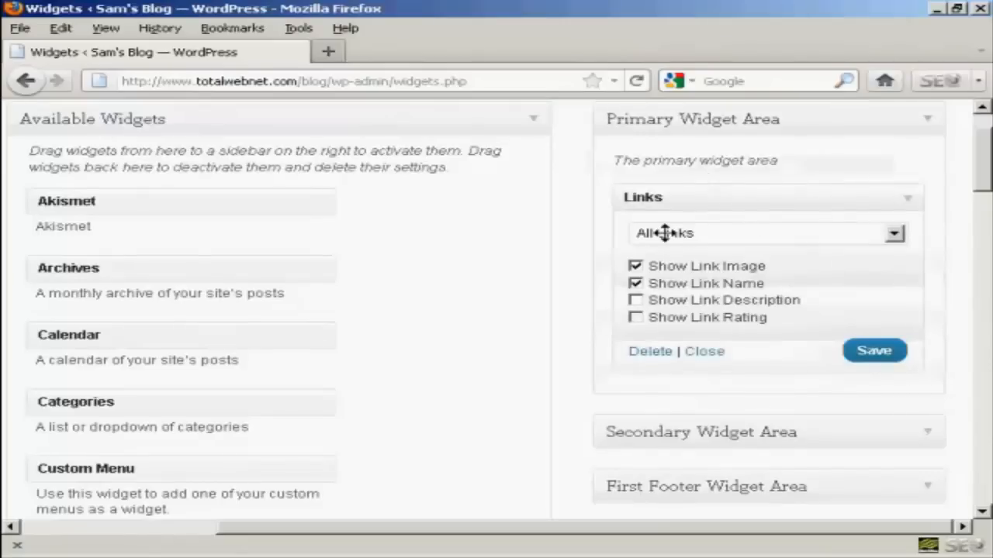
mouse_move(861, 250)
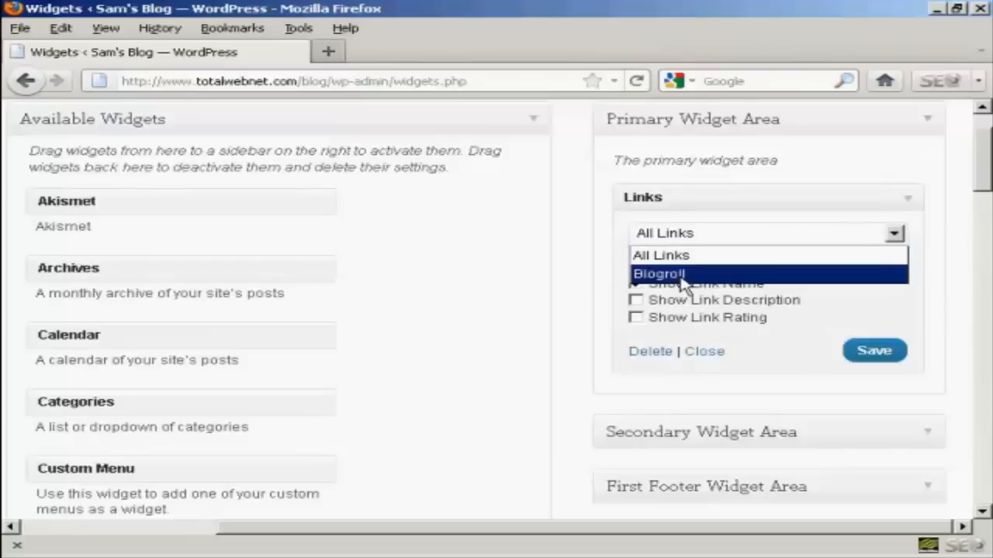
click(657, 273)
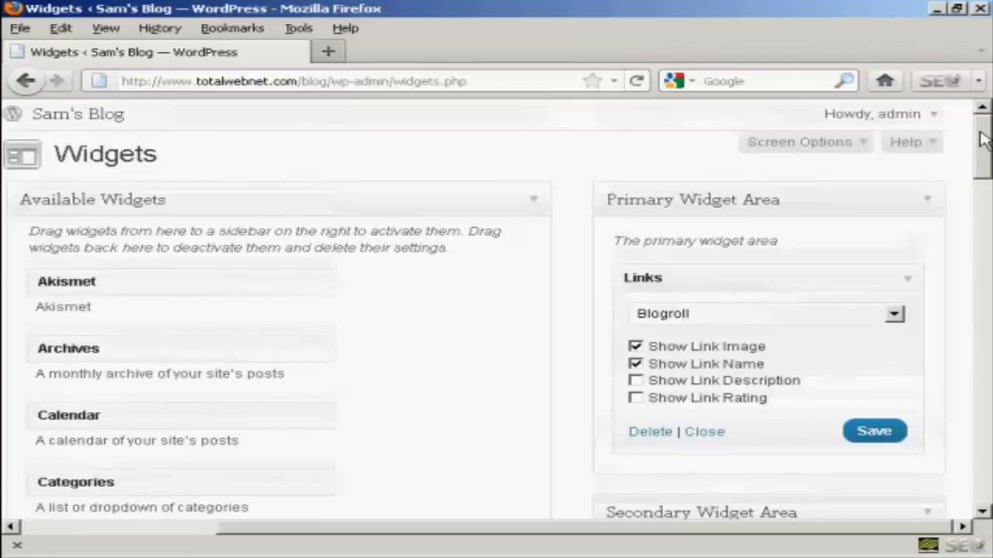
Step: Visit Sam's Blog and scroll to the sidebar listing eight links, including Google
click(78, 115)
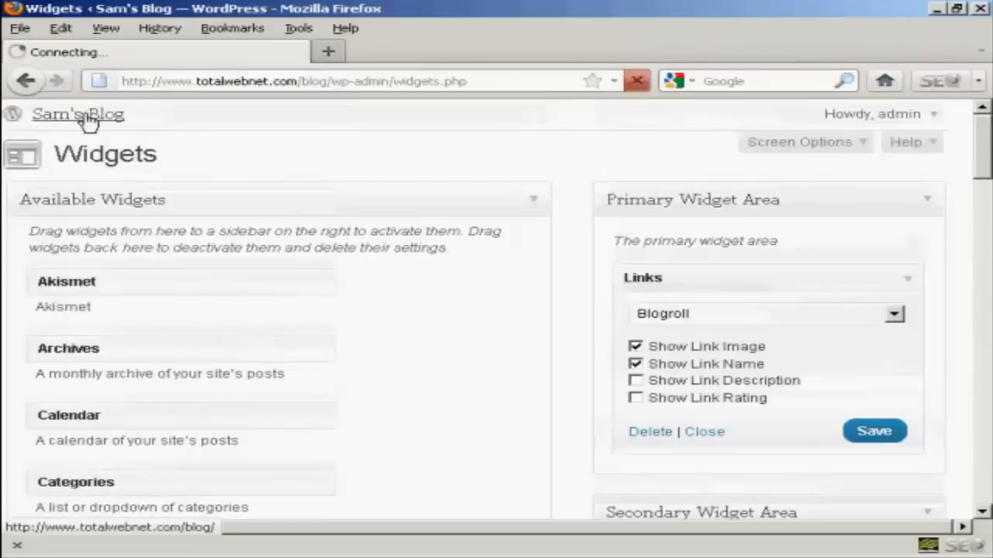
click(78, 114)
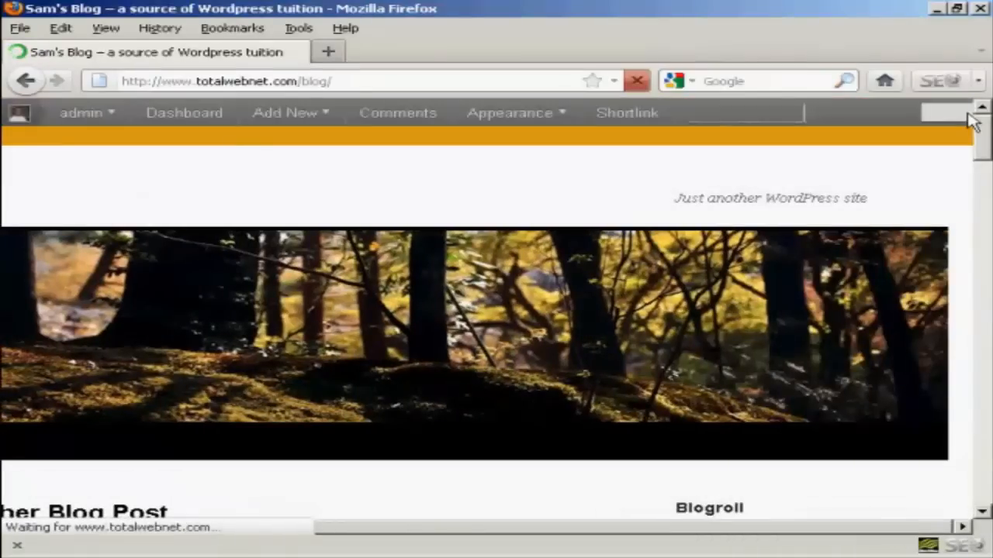
scroll(down, 3)
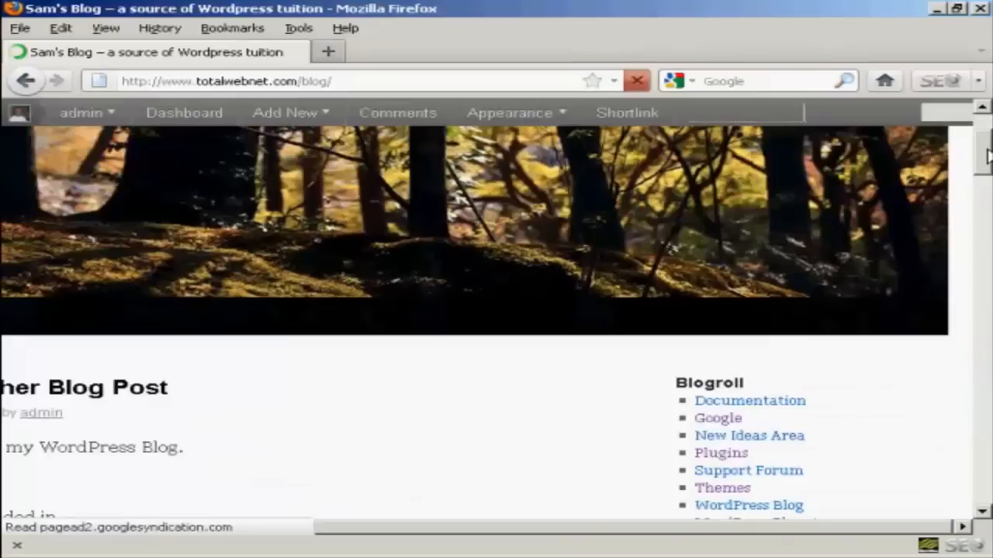
scroll(down, 3)
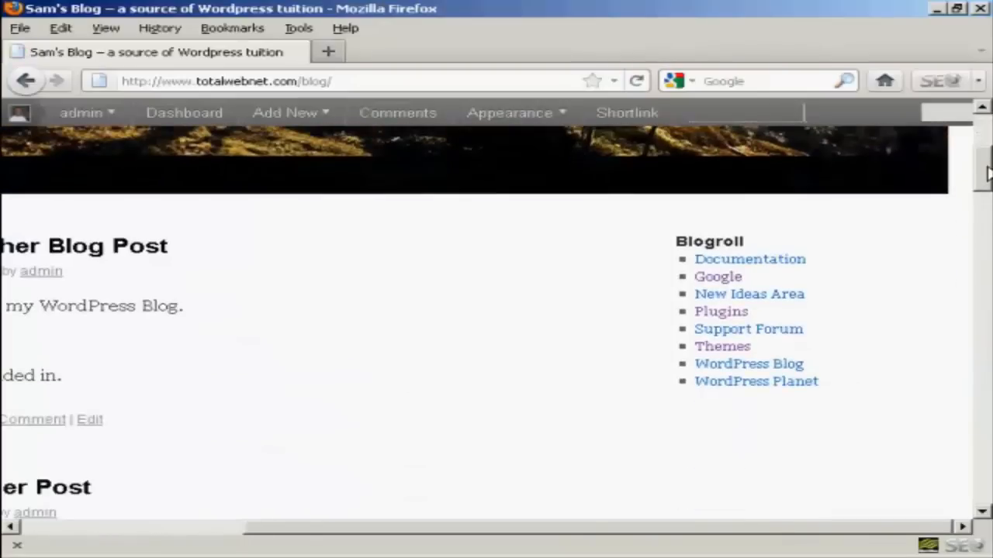
scroll(down, 3)
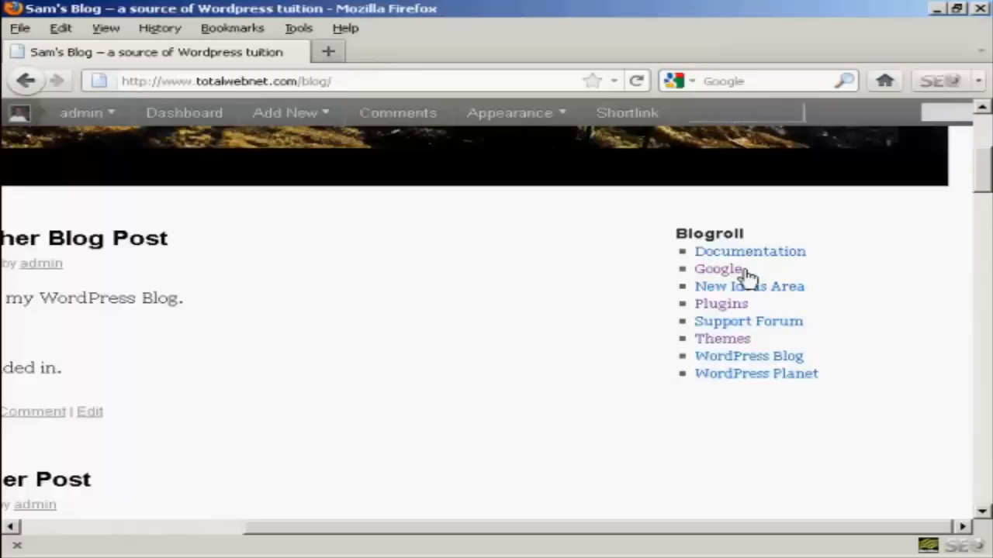
mouse_move(861, 281)
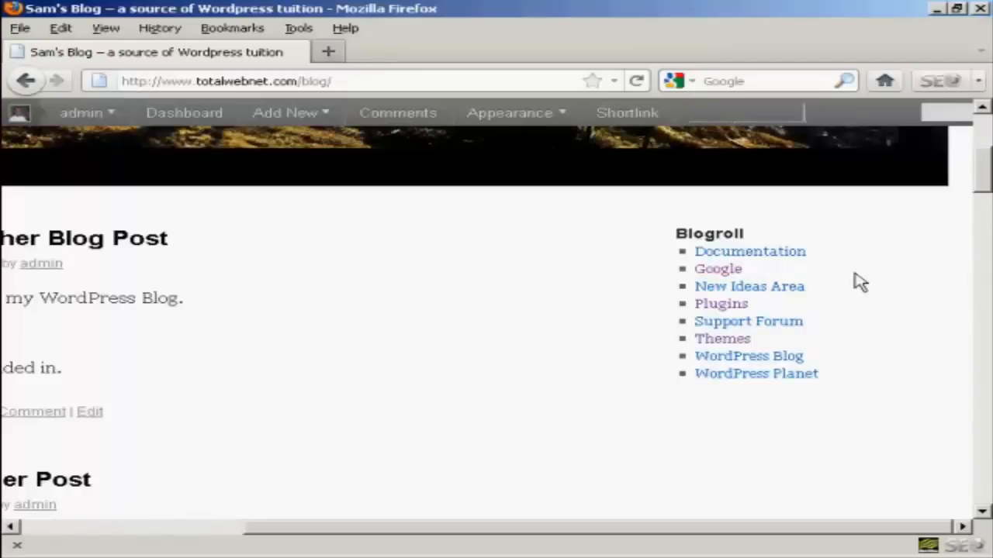